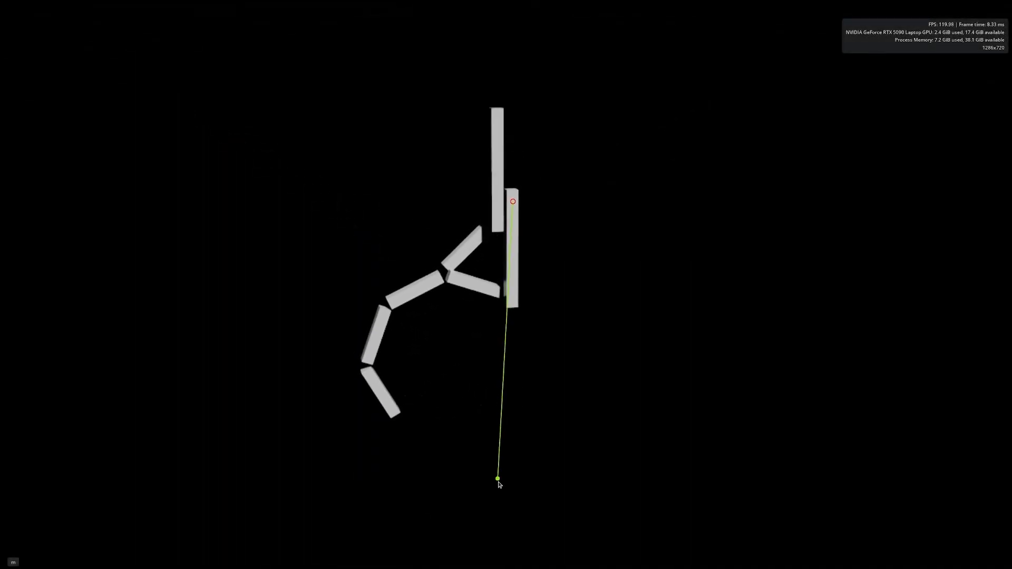
- Shift-drag a link in the running simulation to pull the jointed chain and watch the joints respond
{"action": "left_click_drag", "start_coordinate": [498, 479], "coordinate": [477, 501]}
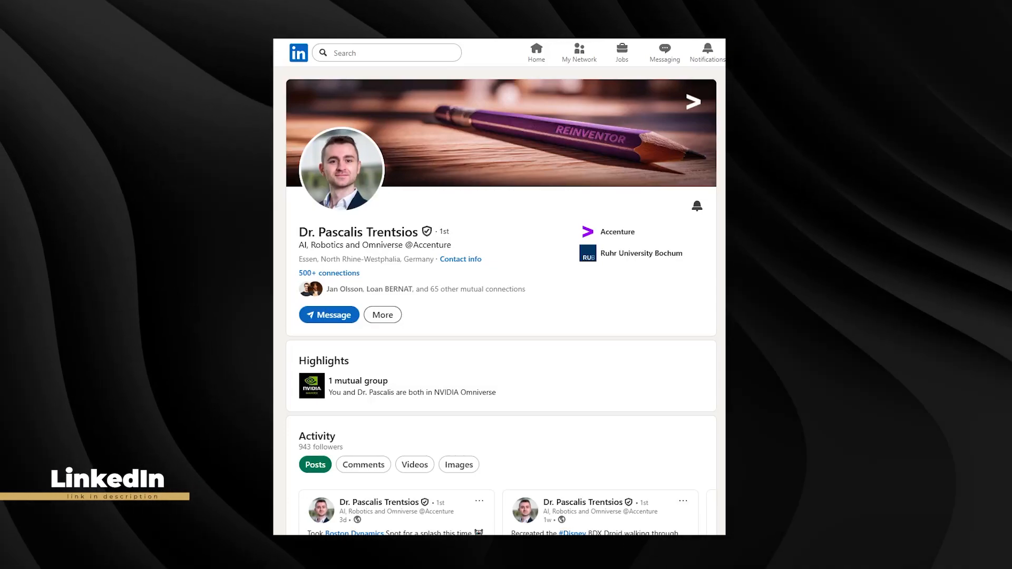
- Scroll down the profile past Highlights to the robotics Activity posts and the Experience section
{"action": "scroll", "scroll_direction": "down", "scroll_amount": 3}
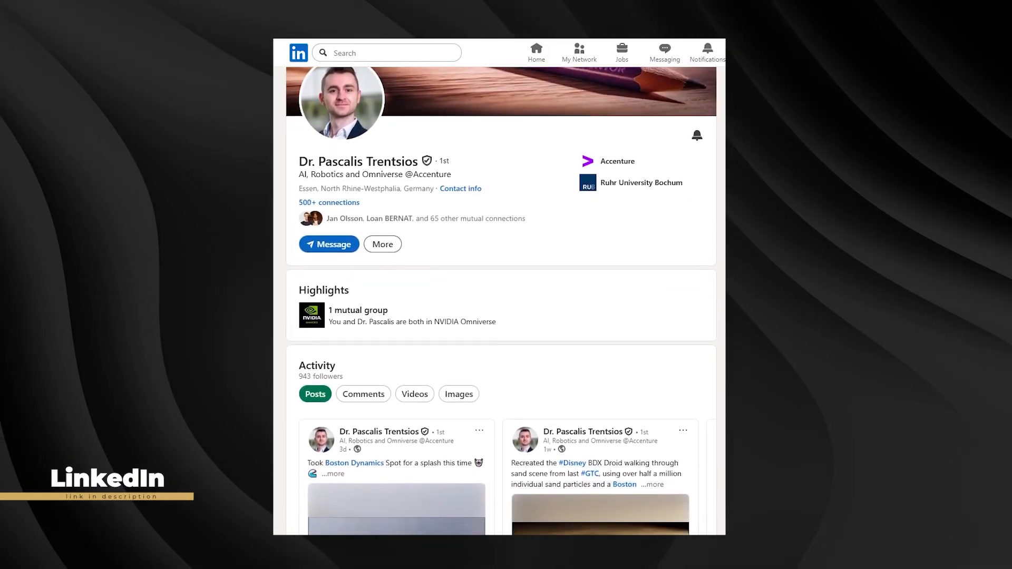
{"action": "scroll", "scroll_direction": "down", "scroll_amount": 3}
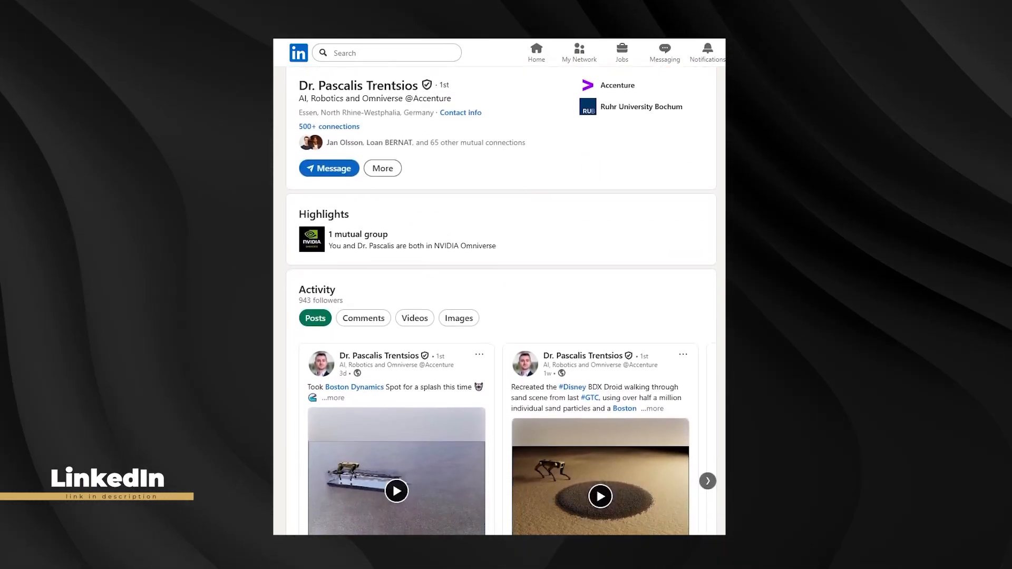
{"action": "scroll", "scroll_direction": "down", "scroll_amount": 3}
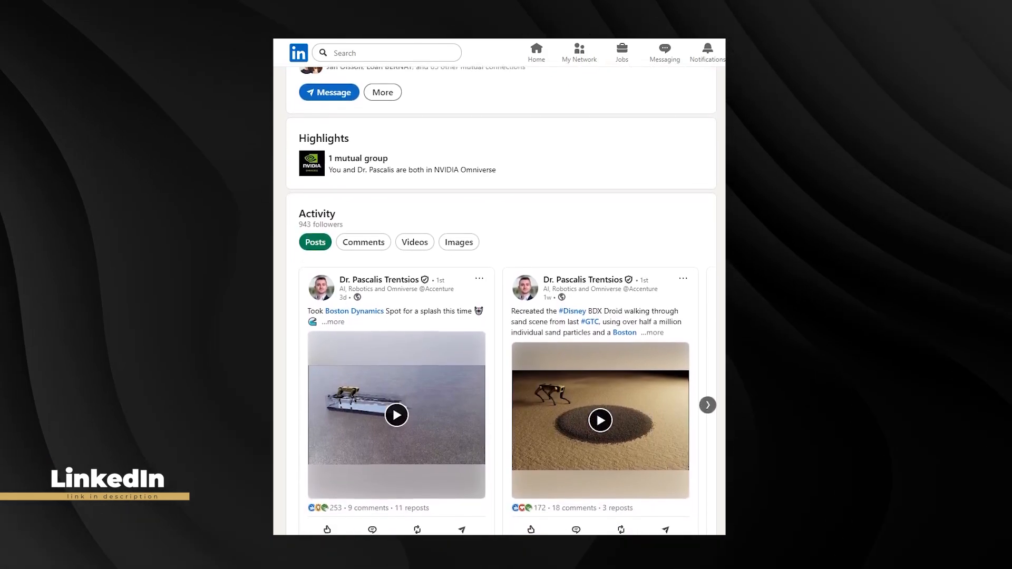
{"action": "scroll", "scroll_direction": "down", "scroll_amount": 3}
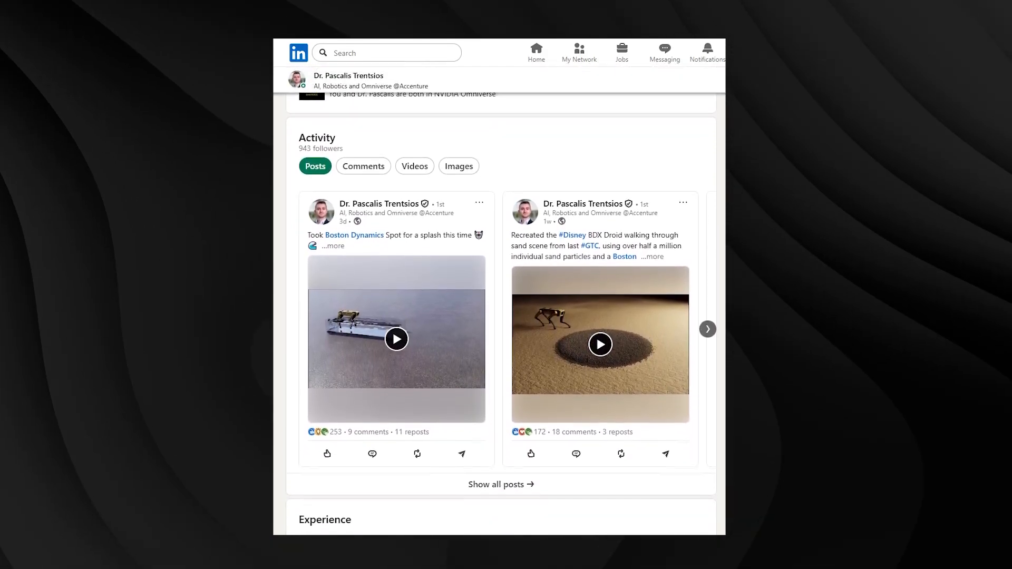
{"action": "scroll", "scroll_direction": "down", "scroll_amount": 3}
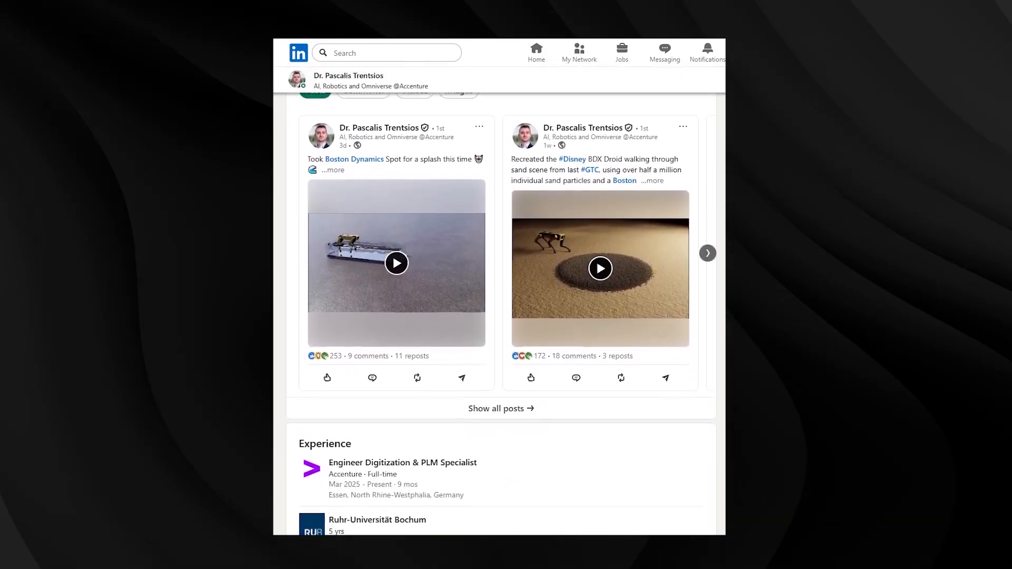
{"action": "scroll", "scroll_direction": "down", "scroll_amount": 3}
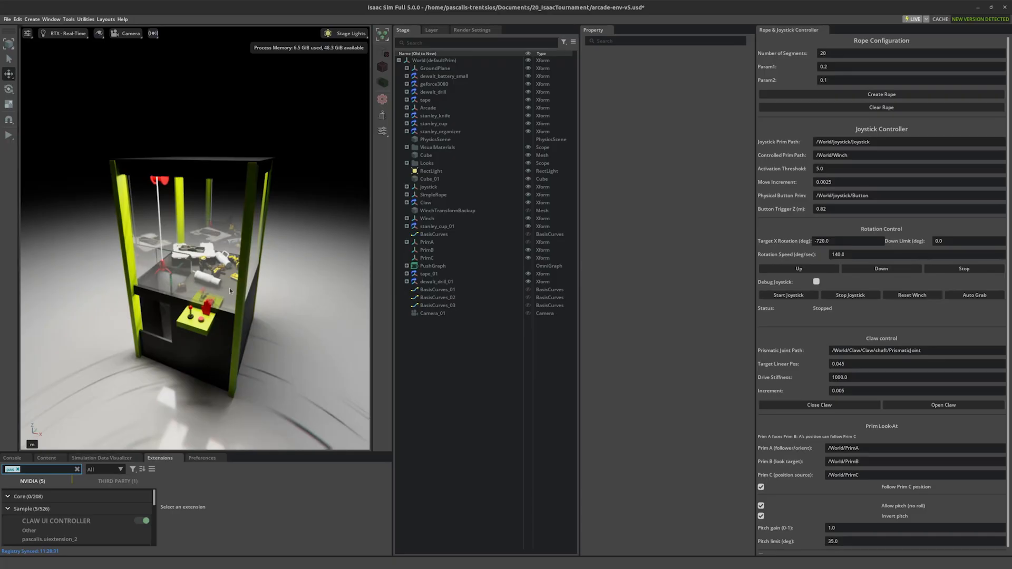
{"action": "mouse_move", "coordinate": [131, 134]}
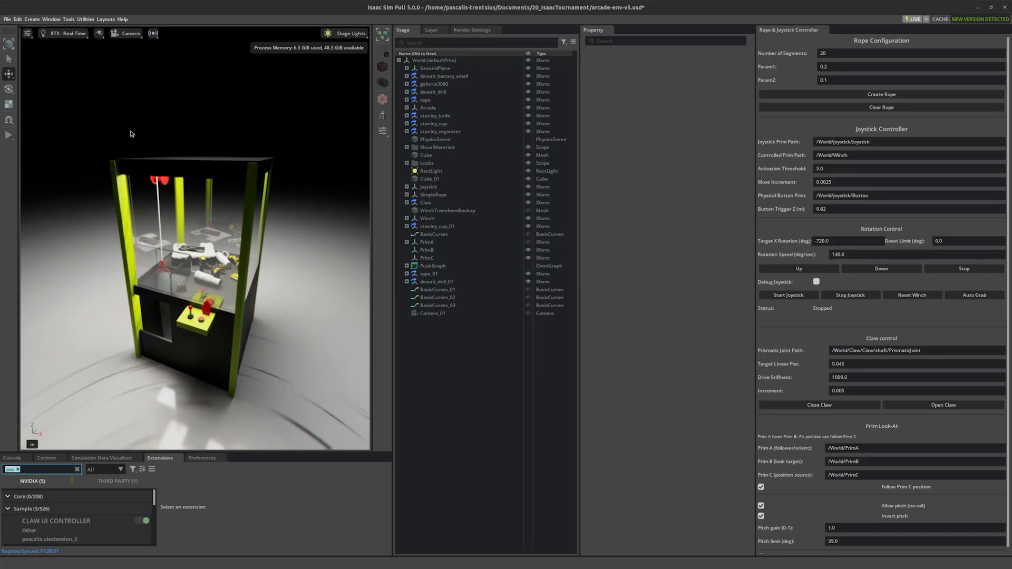
{"action": "mouse_move", "coordinate": [275, 335]}
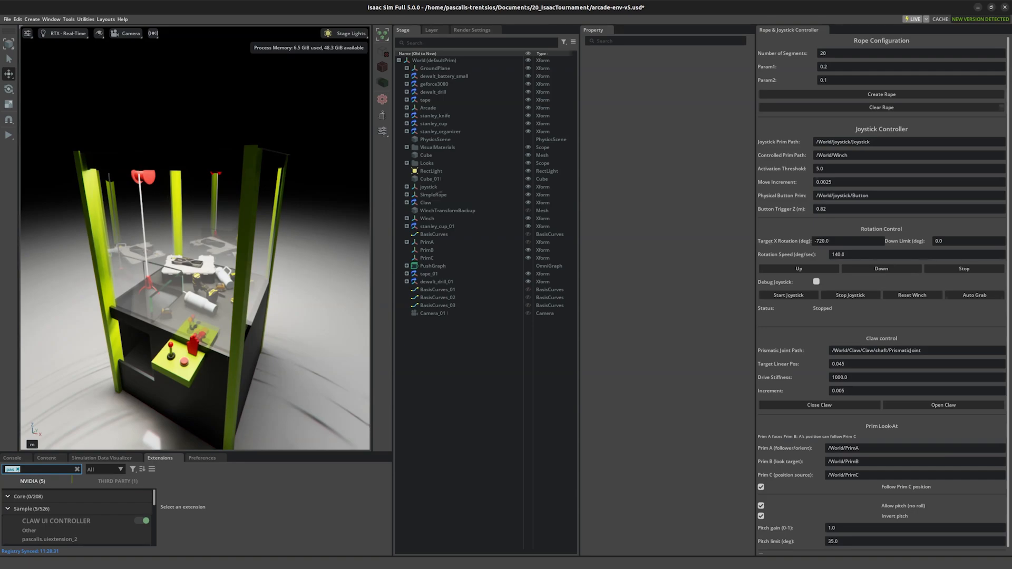
{"action": "mouse_move", "coordinate": [200, 366]}
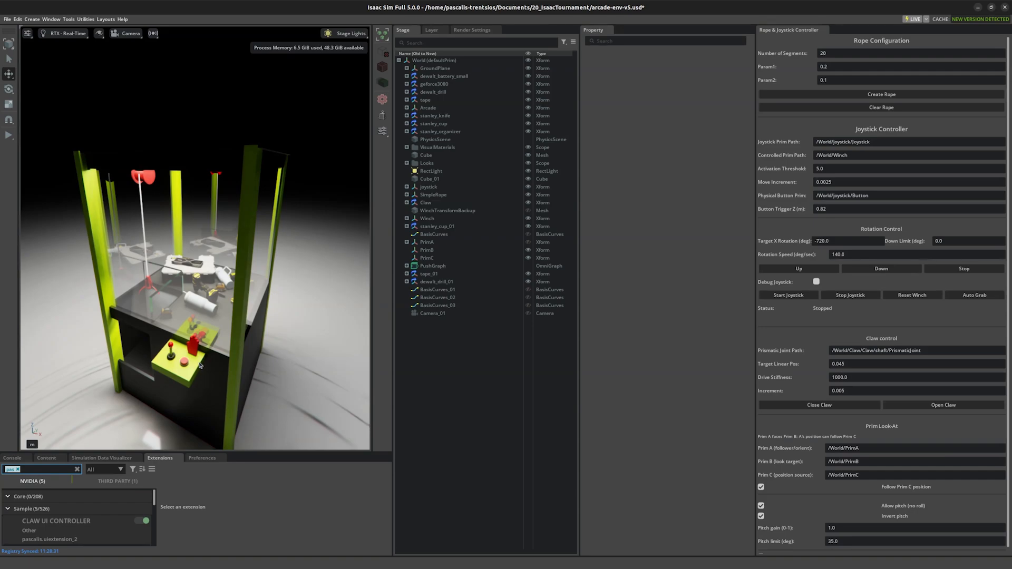
{"action": "mouse_move", "coordinate": [187, 242]}
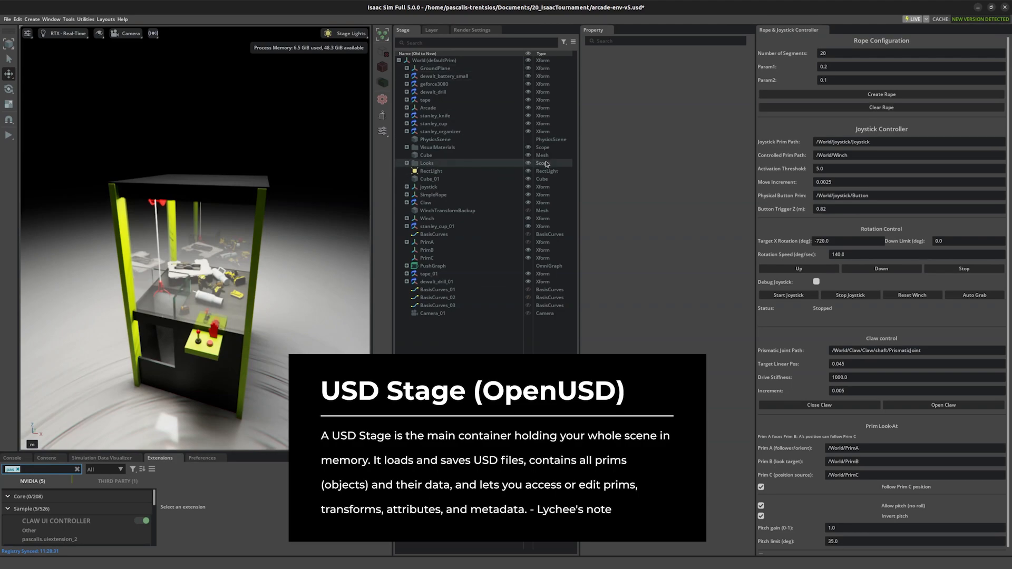
- Dock the Property panel as a tab beside Stage and Render Settings to widen the viewport
{"action": "left_click", "coordinate": [420, 54]}
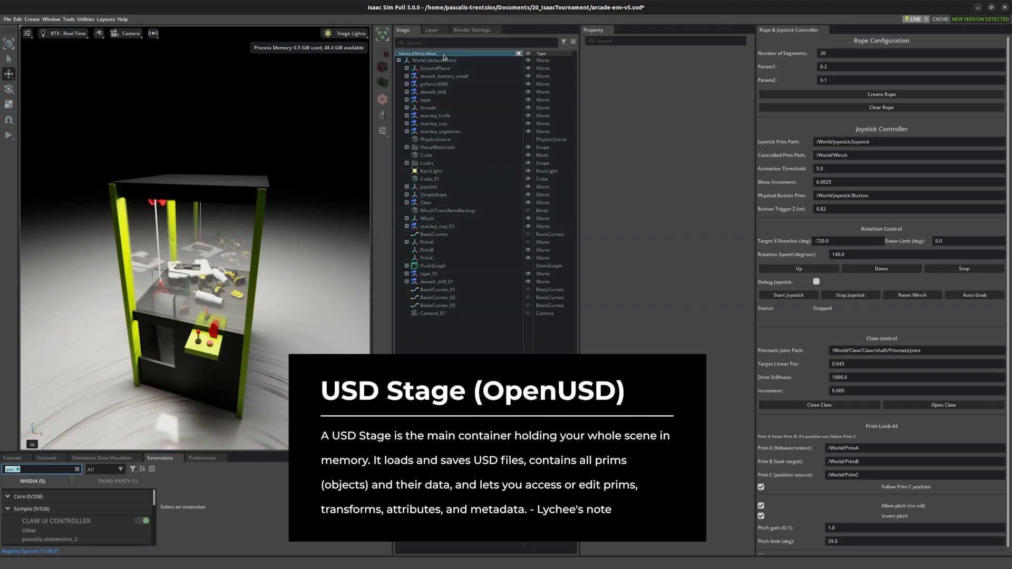
{"action": "left_click", "coordinate": [436, 282]}
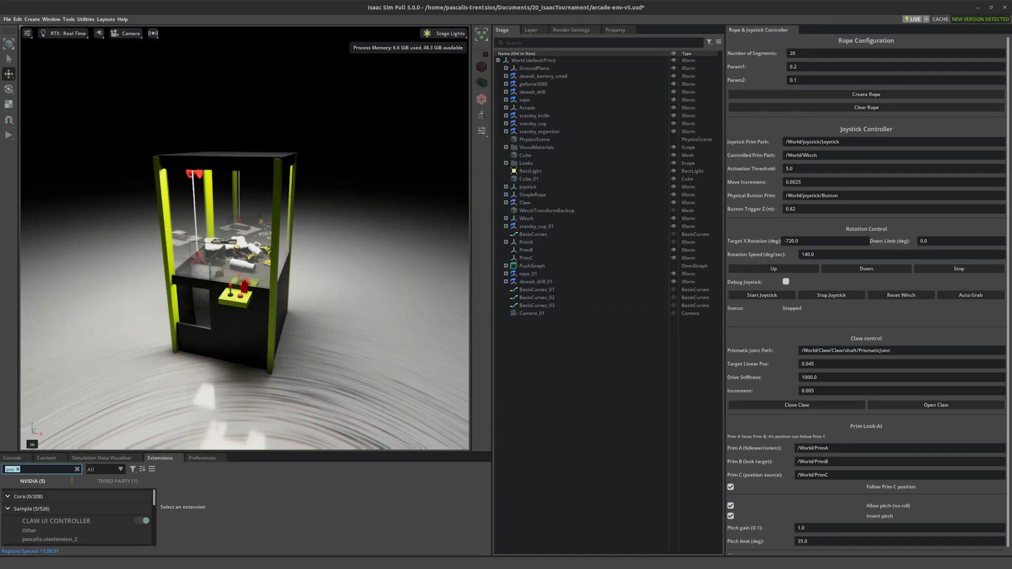
{"action": "mouse_move", "coordinate": [172, 63]}
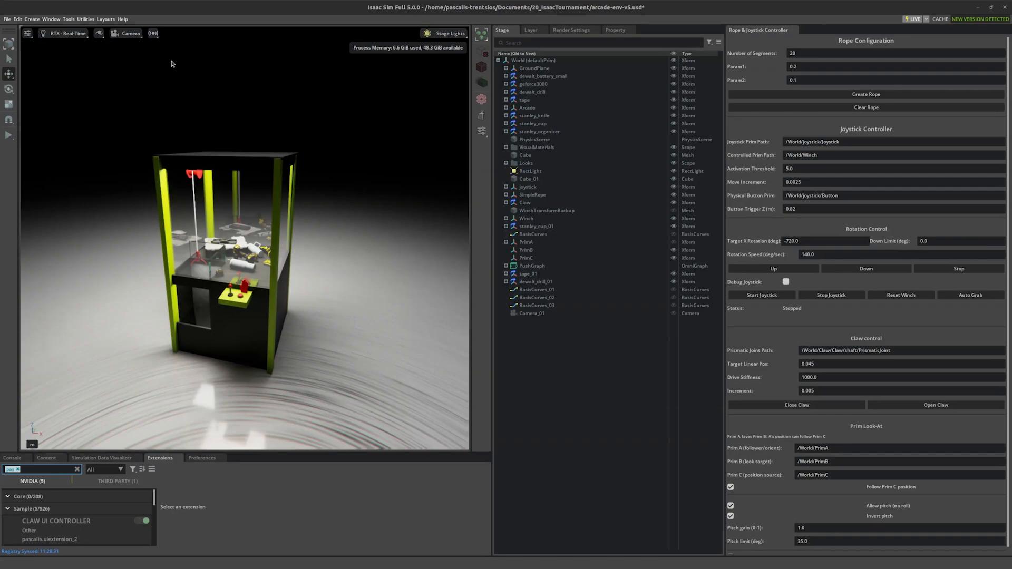
- Select the Claw prim in the Stage tree and frame the camera up close on it
{"action": "left_click", "coordinate": [526, 203]}
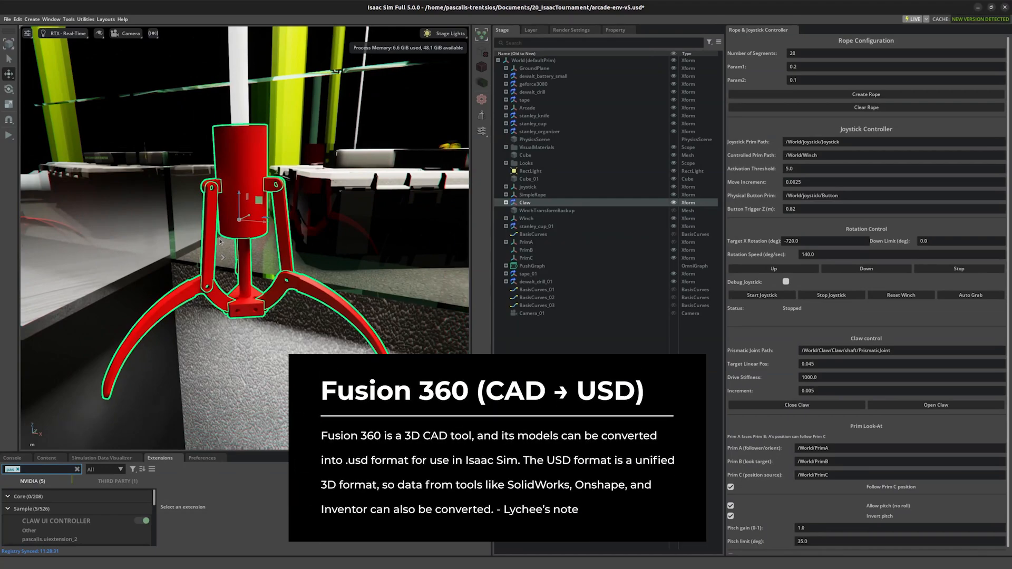
{"action": "mouse_move", "coordinate": [225, 202]}
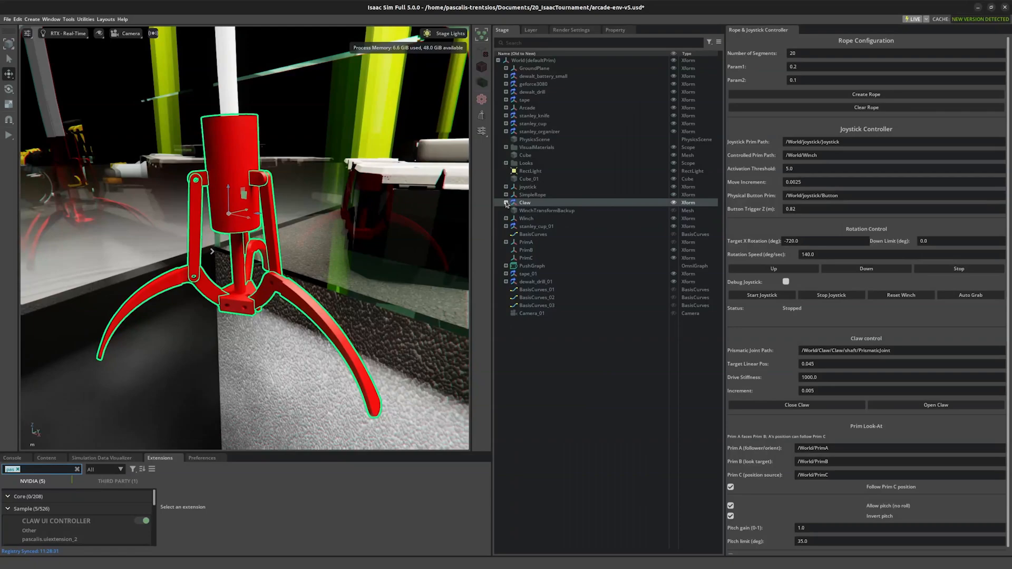
- Expand the Claw and select its root body, link_2, finger_1, shaft and the finger's RevoluteJoint
{"action": "left_click", "coordinate": [506, 203]}
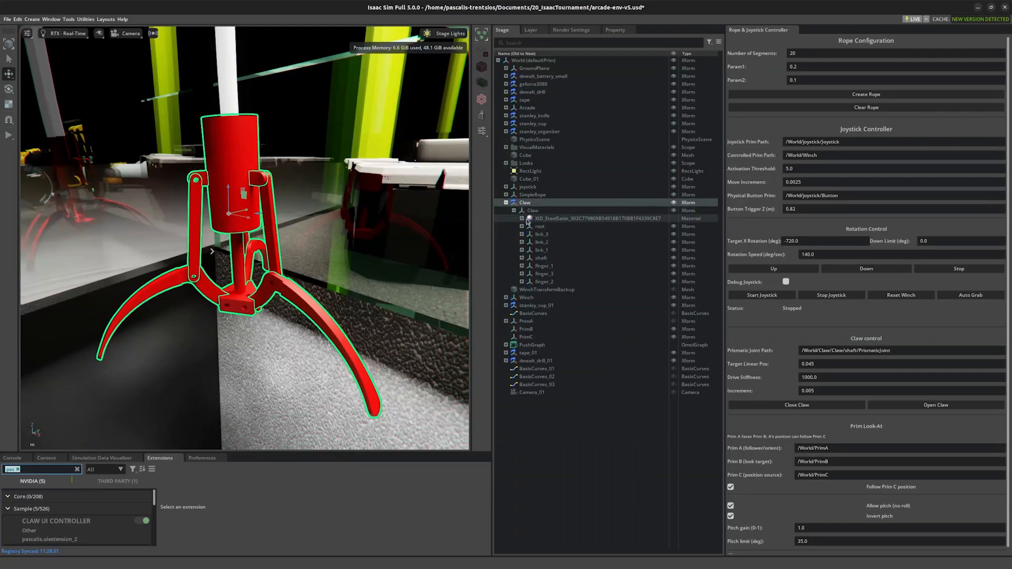
{"action": "left_click", "coordinate": [539, 226]}
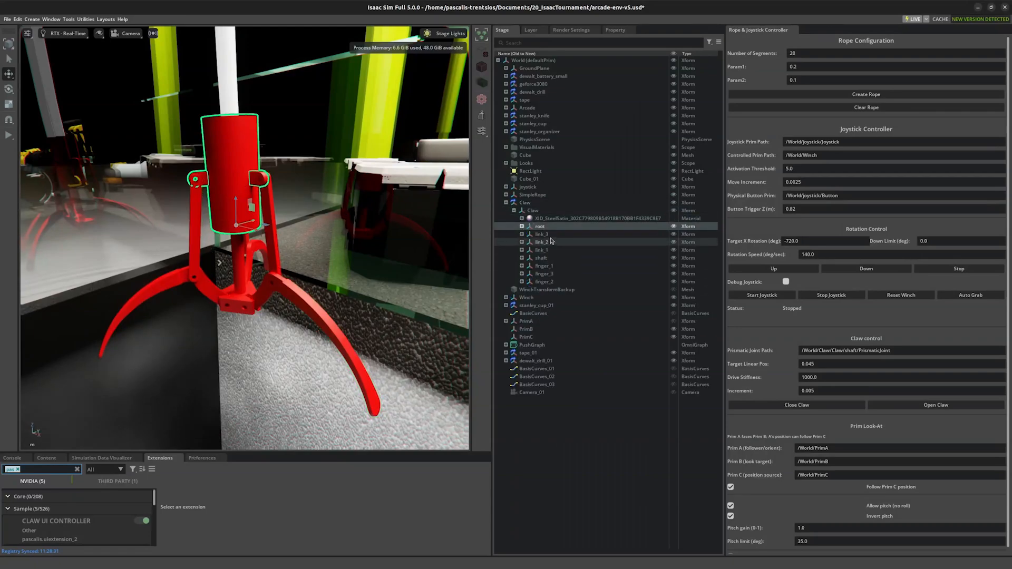
{"action": "left_click", "coordinate": [542, 243]}
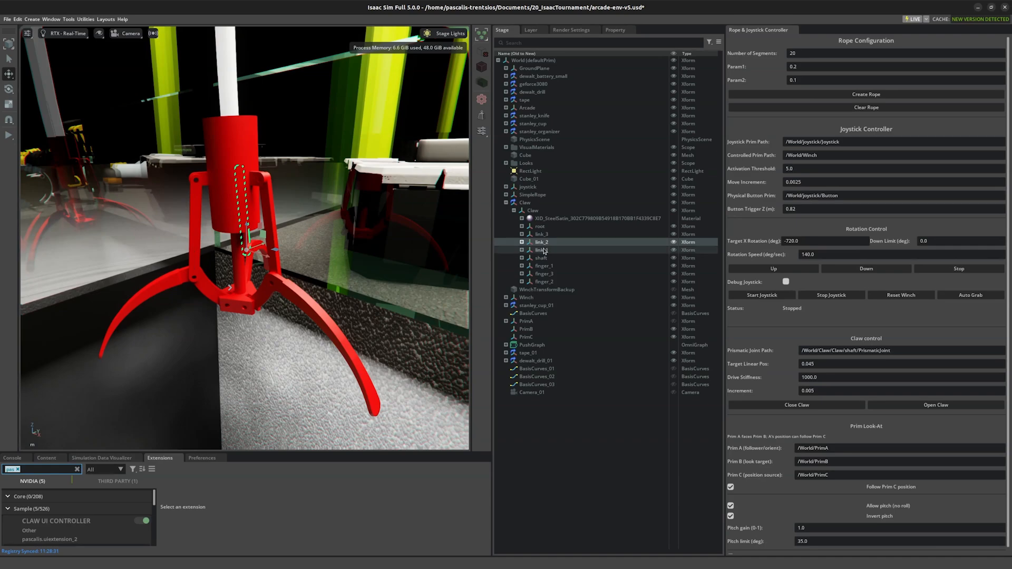
{"action": "left_click", "coordinate": [543, 265]}
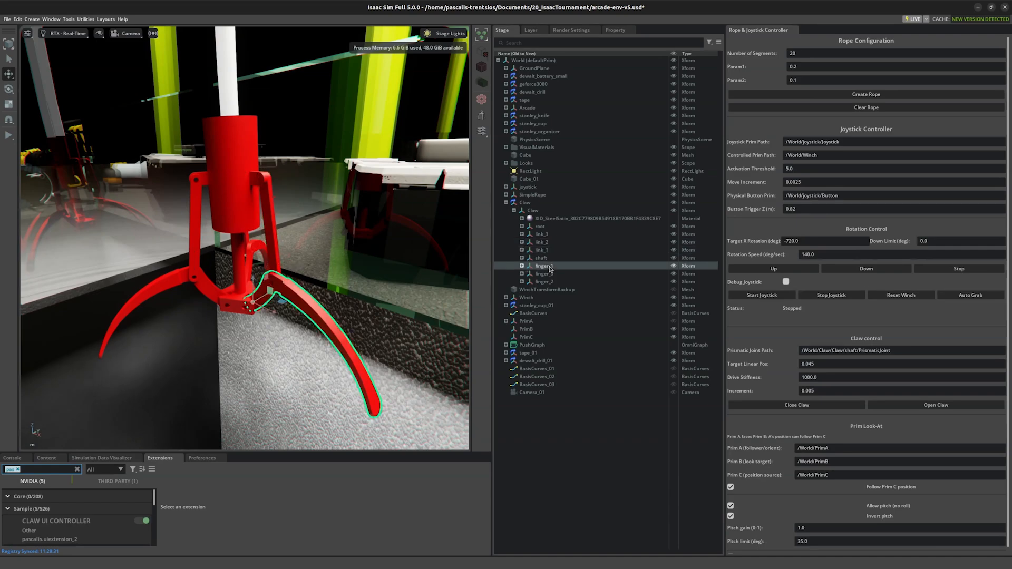
{"action": "left_click", "coordinate": [541, 257]}
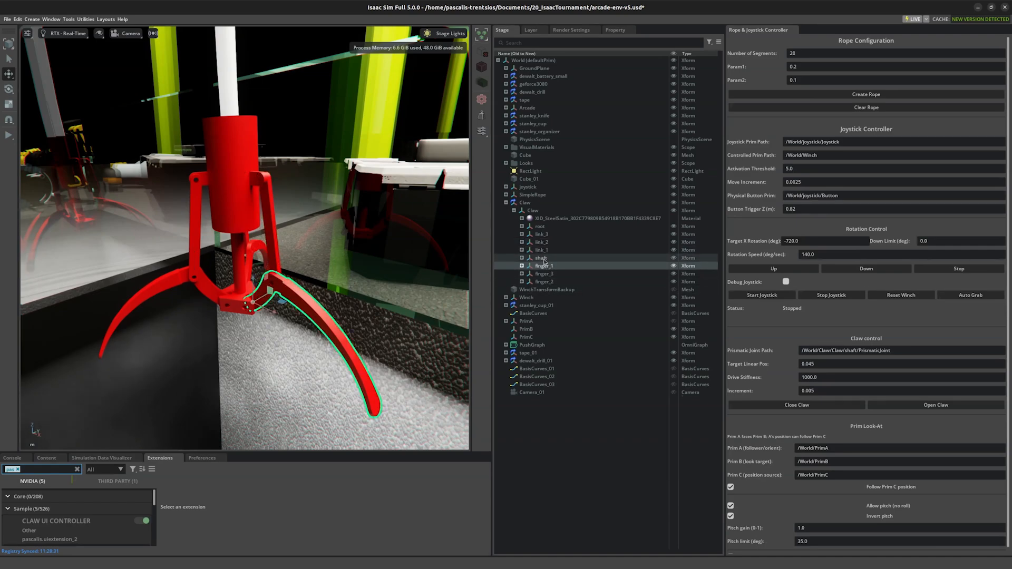
{"action": "left_click", "coordinate": [539, 257]}
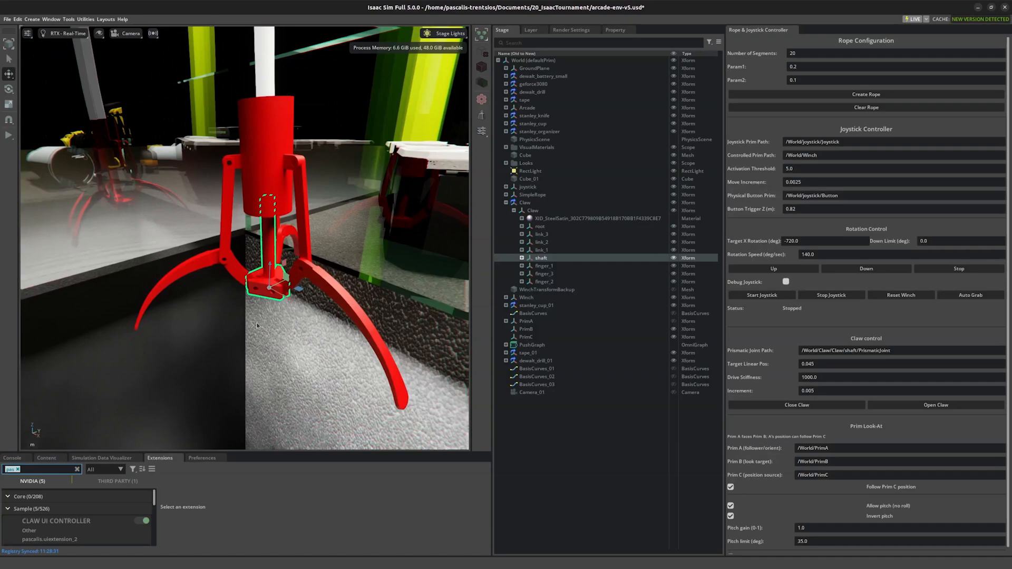
{"action": "left_click", "coordinate": [514, 265]}
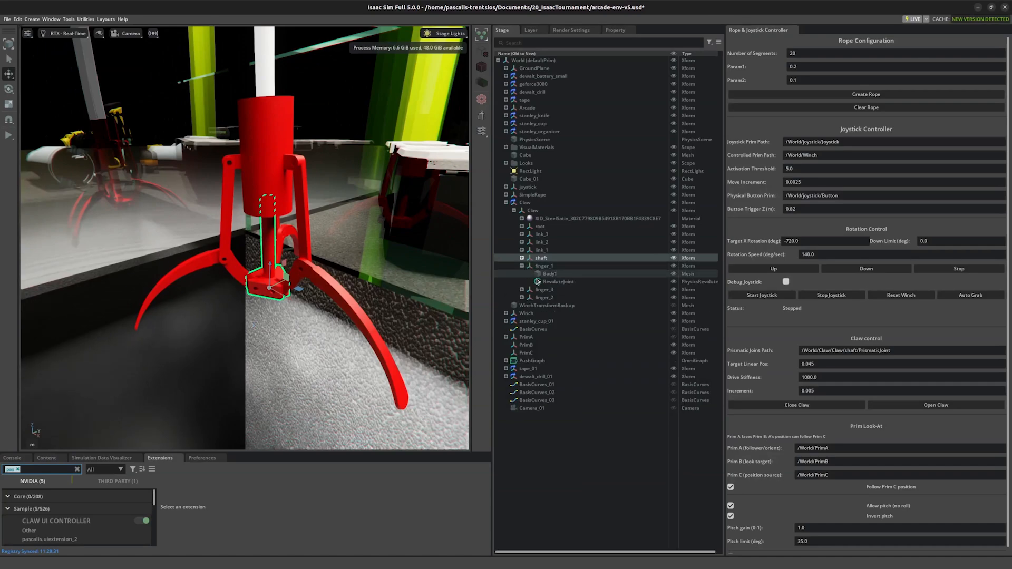
{"action": "left_click", "coordinate": [557, 282]}
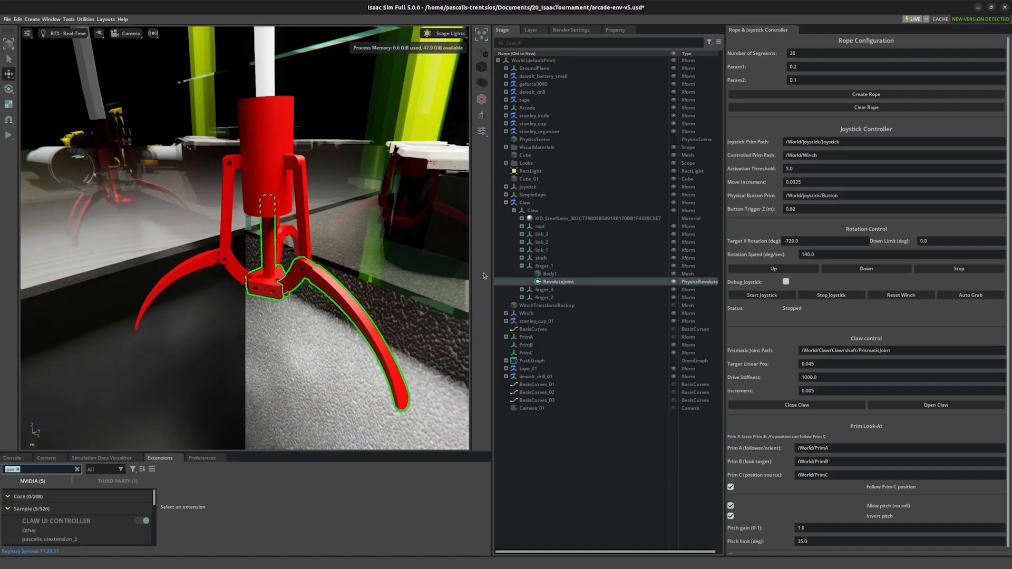
{"action": "left_click", "coordinate": [99, 33]}
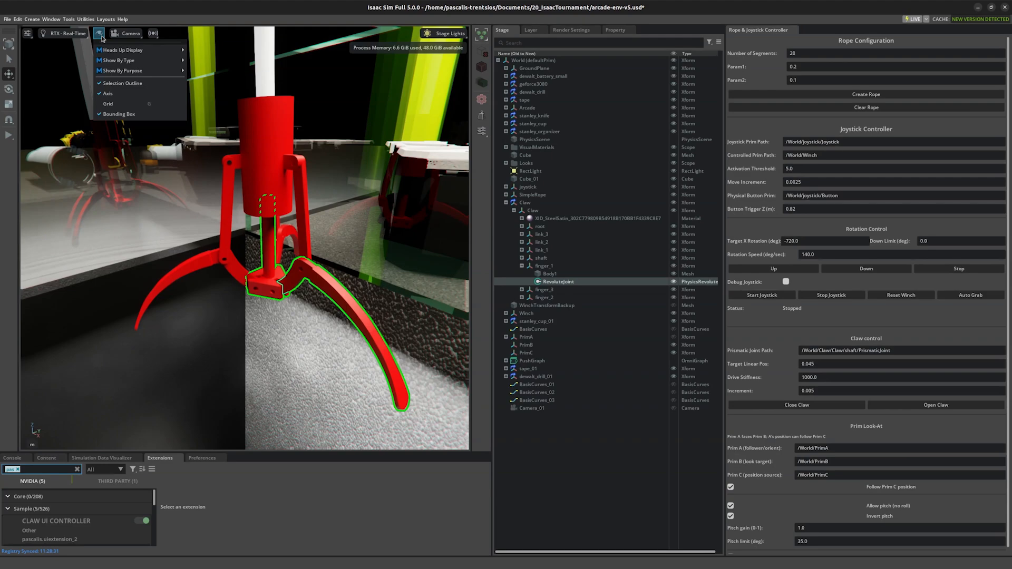
{"action": "mouse_move", "coordinate": [117, 60]}
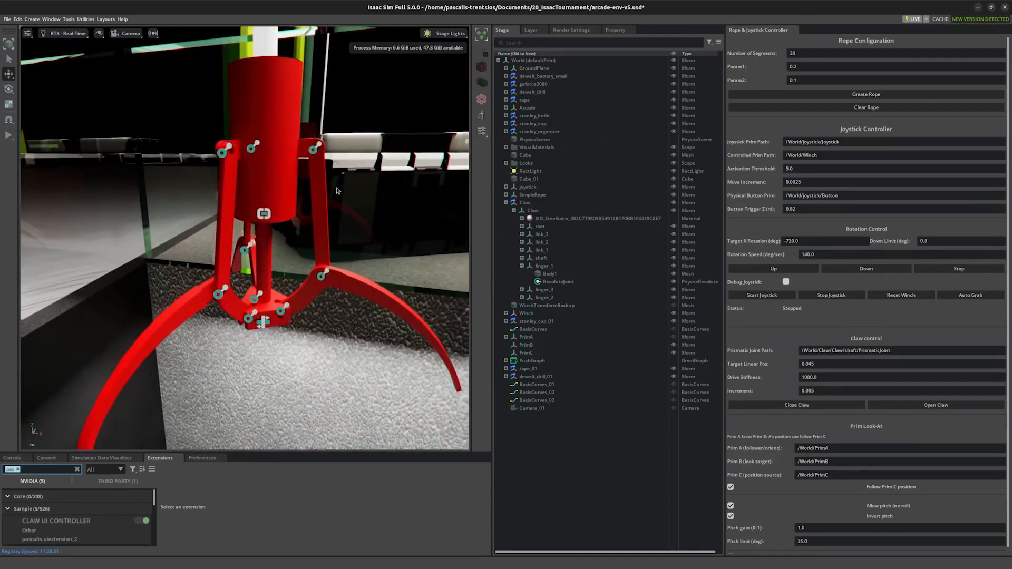
{"action": "mouse_move", "coordinate": [307, 156]}
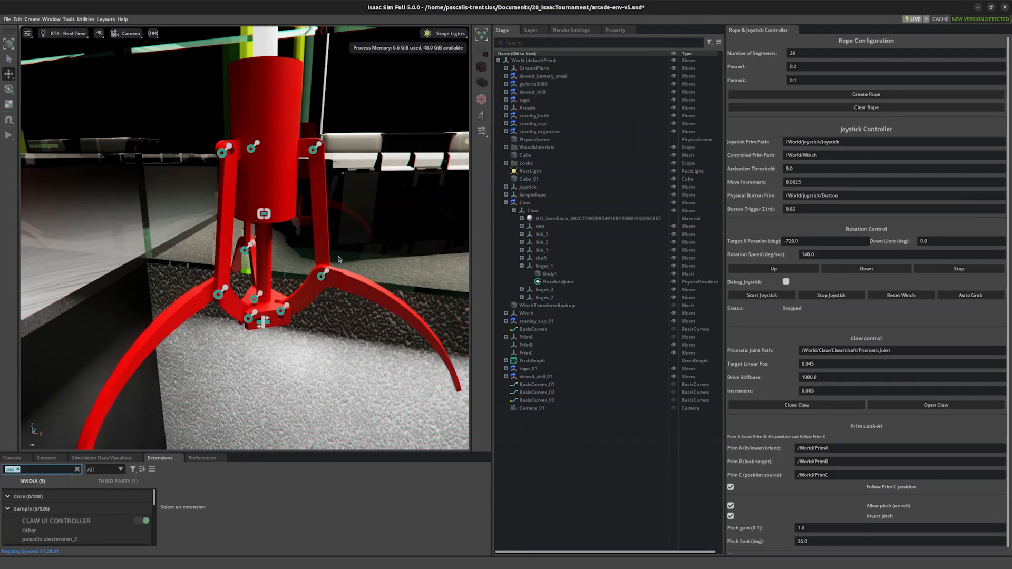
{"action": "mouse_move", "coordinate": [326, 242]}
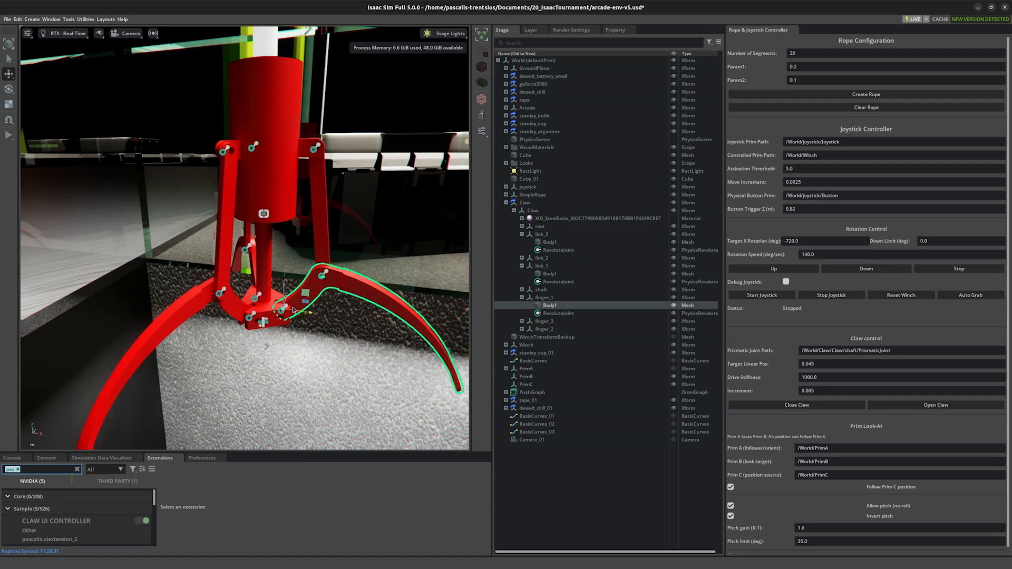
- Inspect the shaft body, the root FixedJoint, a link RevoluteJoint, the shaft PrismaticJoint and both finger RevoluteJoints
{"action": "left_click", "coordinate": [559, 314]}
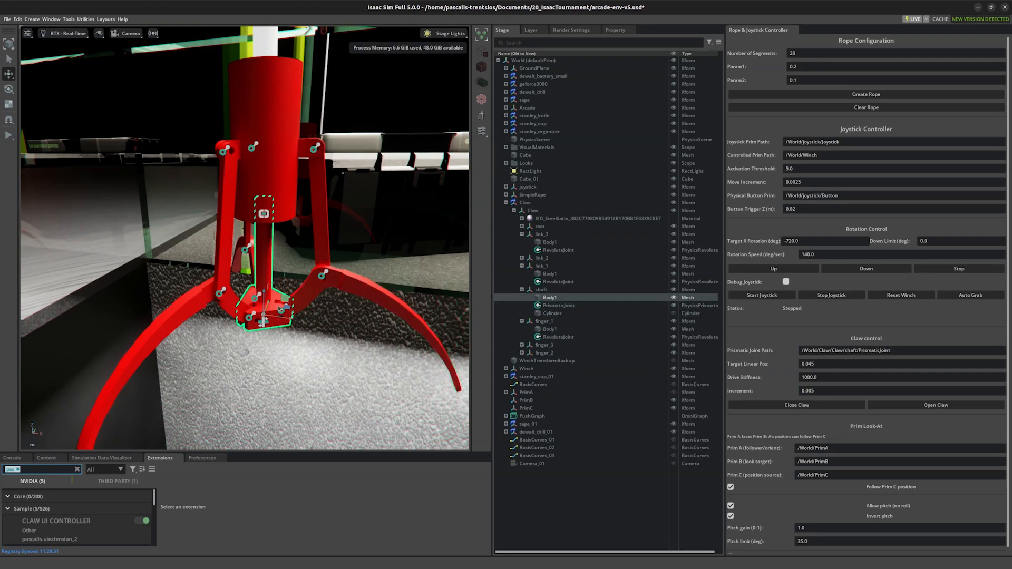
{"action": "left_click", "coordinate": [550, 329]}
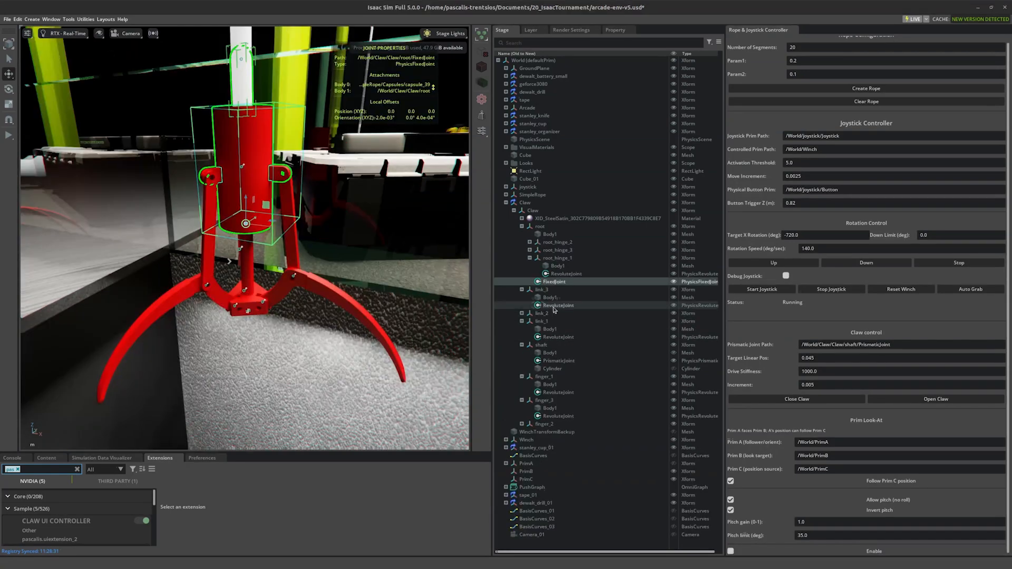
{"action": "left_click", "coordinate": [558, 336]}
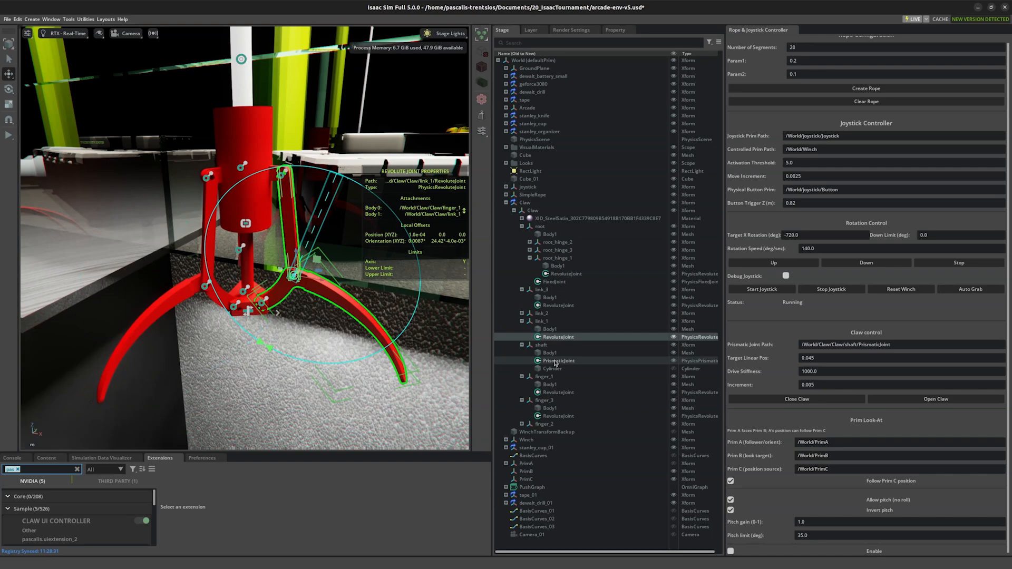
{"action": "left_click", "coordinate": [558, 361]}
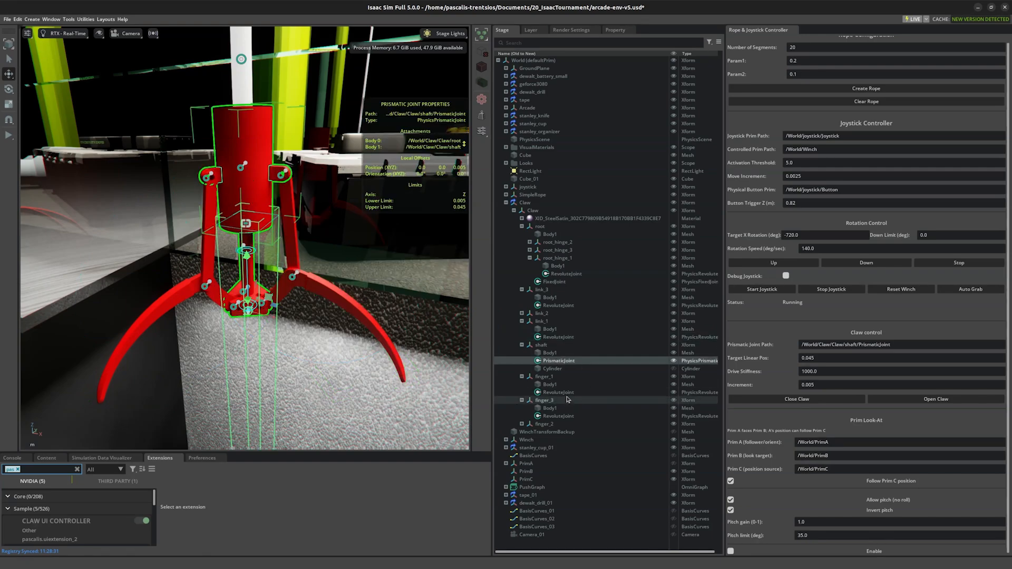
{"action": "left_click", "coordinate": [557, 392]}
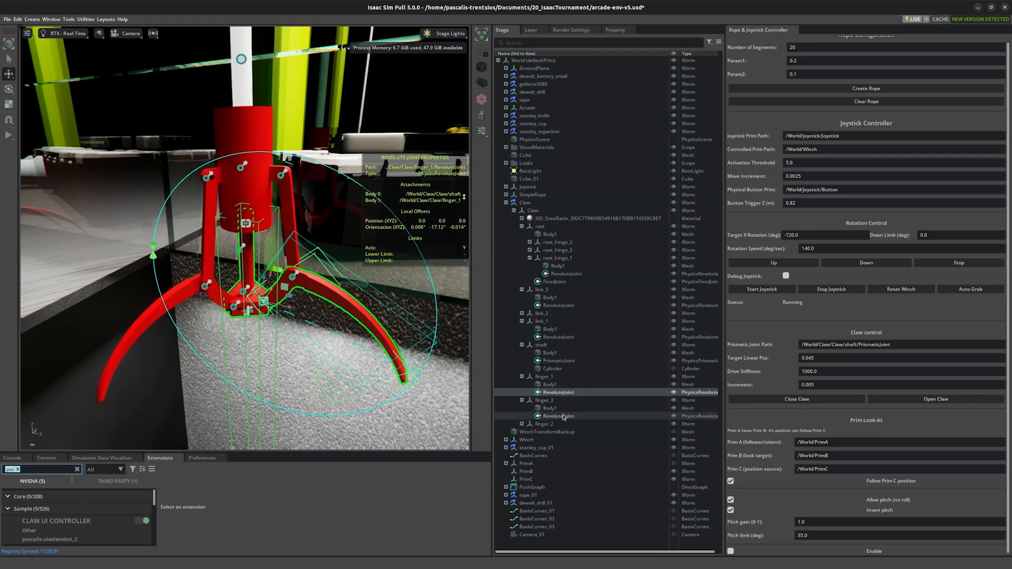
{"action": "left_click", "coordinate": [557, 361]}
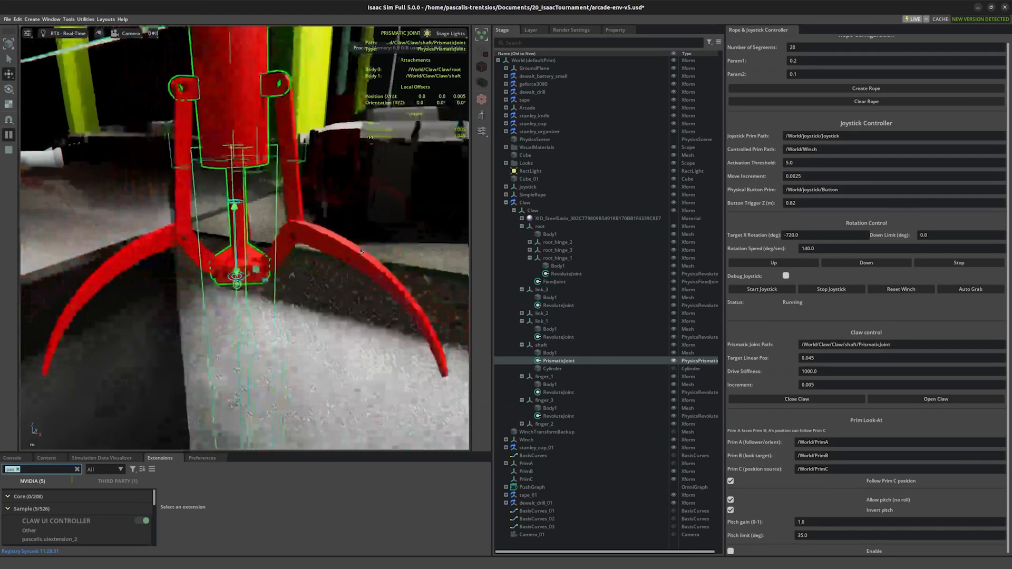
- Show the PrismaticJoint's properties: Z axis, limits 0.005–0.045, linear force drive with stiffness 1000
{"action": "left_click", "coordinate": [615, 29]}
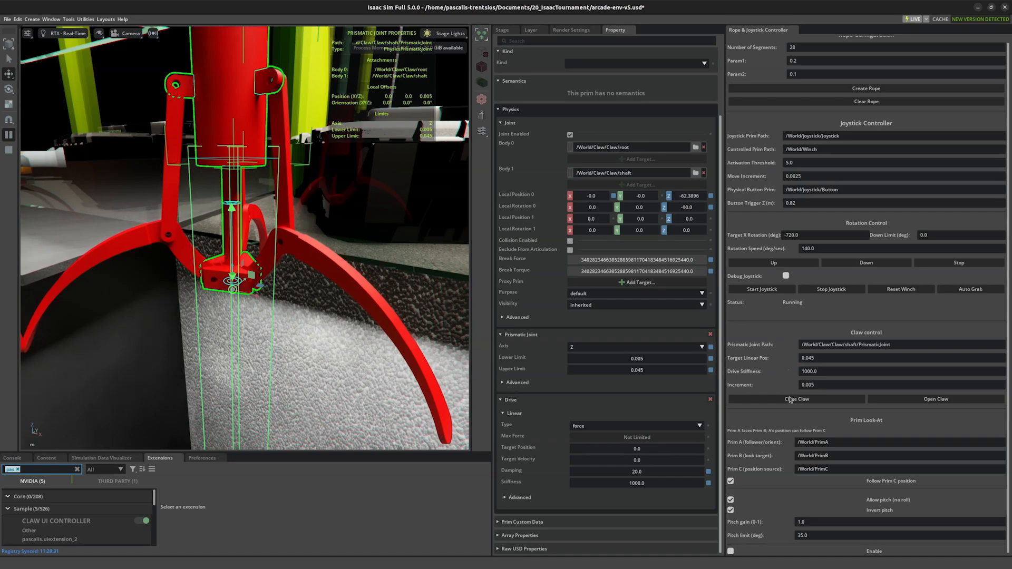
{"action": "left_click", "coordinate": [797, 398]}
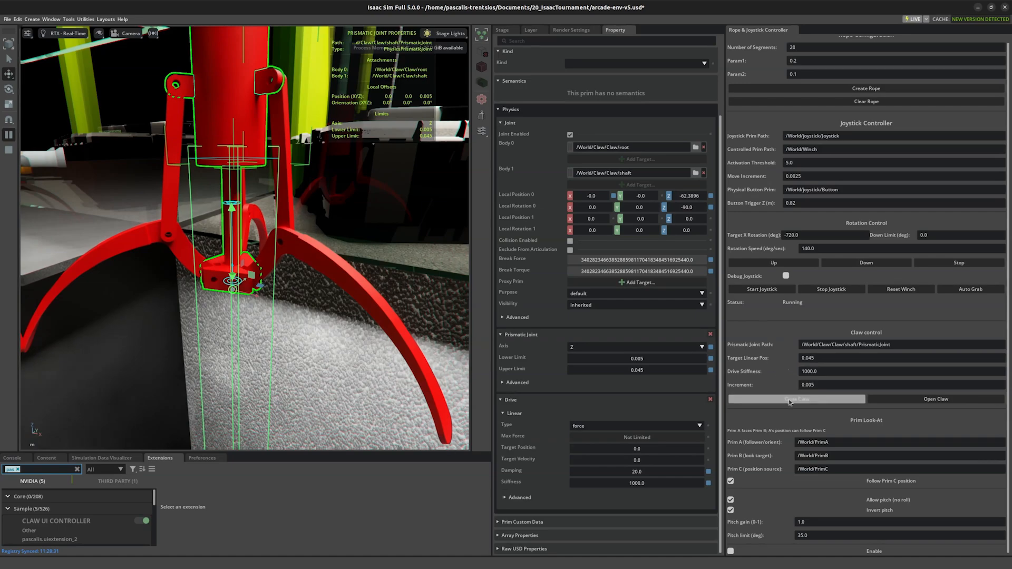
{"action": "left_click", "coordinate": [798, 399]}
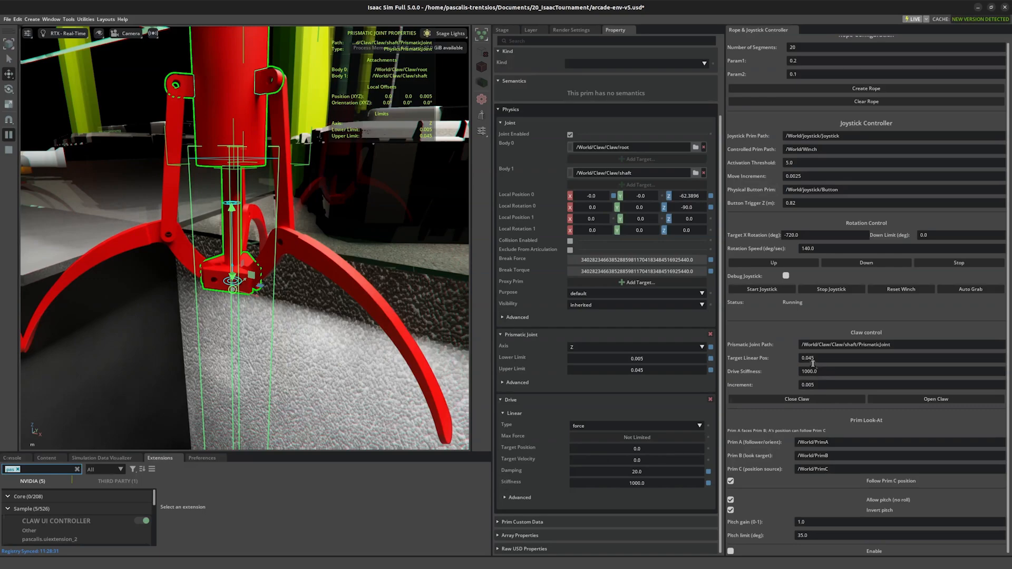
{"action": "left_click", "coordinate": [797, 399]}
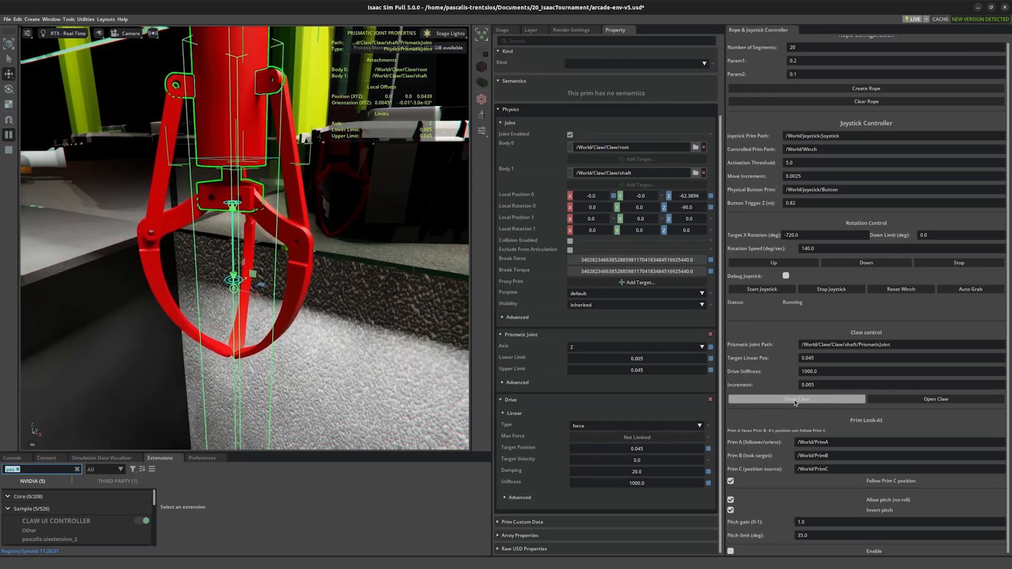
{"action": "left_click", "coordinate": [797, 399]}
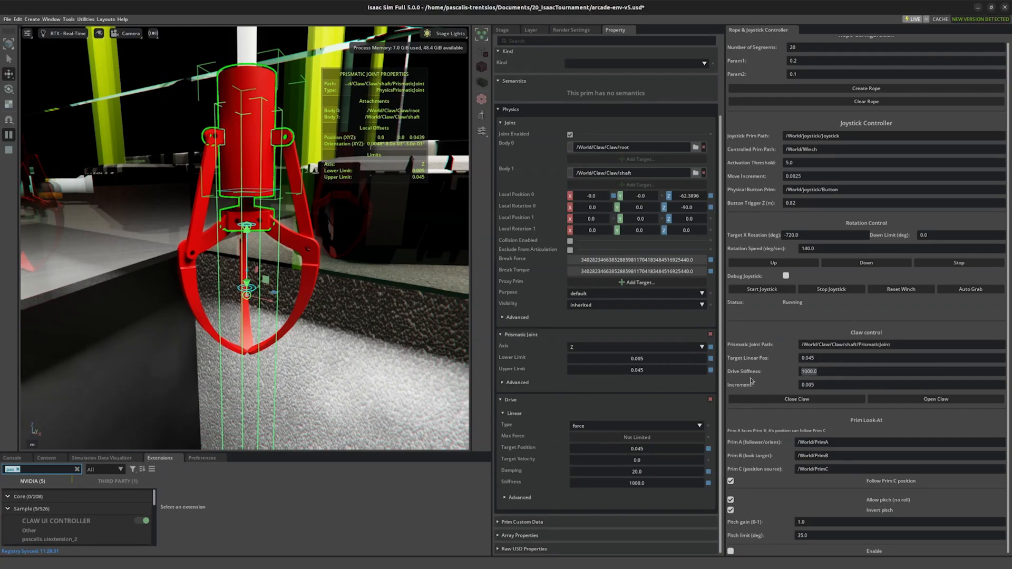
{"action": "mouse_move", "coordinate": [632, 485]}
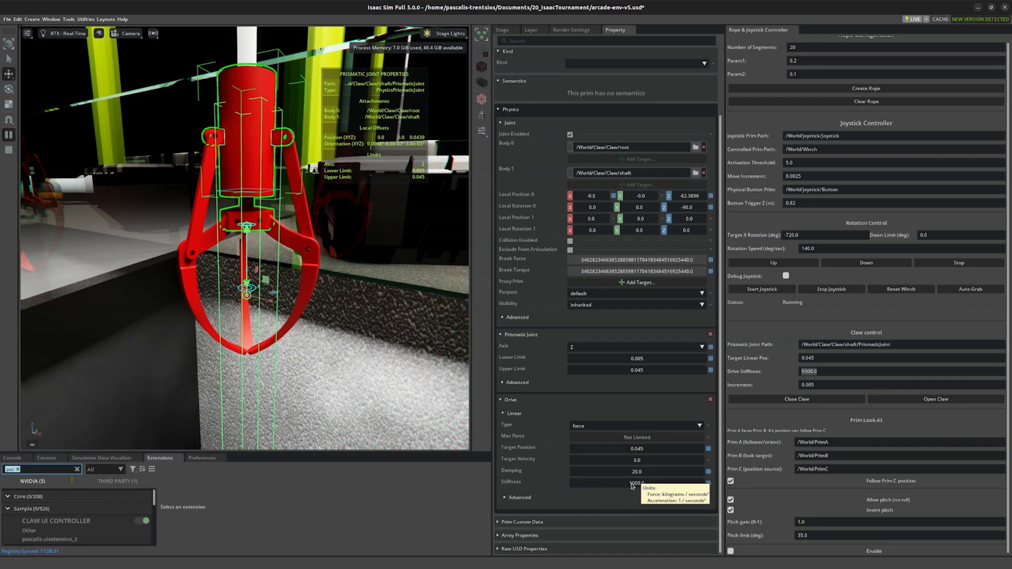
{"action": "mouse_move", "coordinate": [626, 481]}
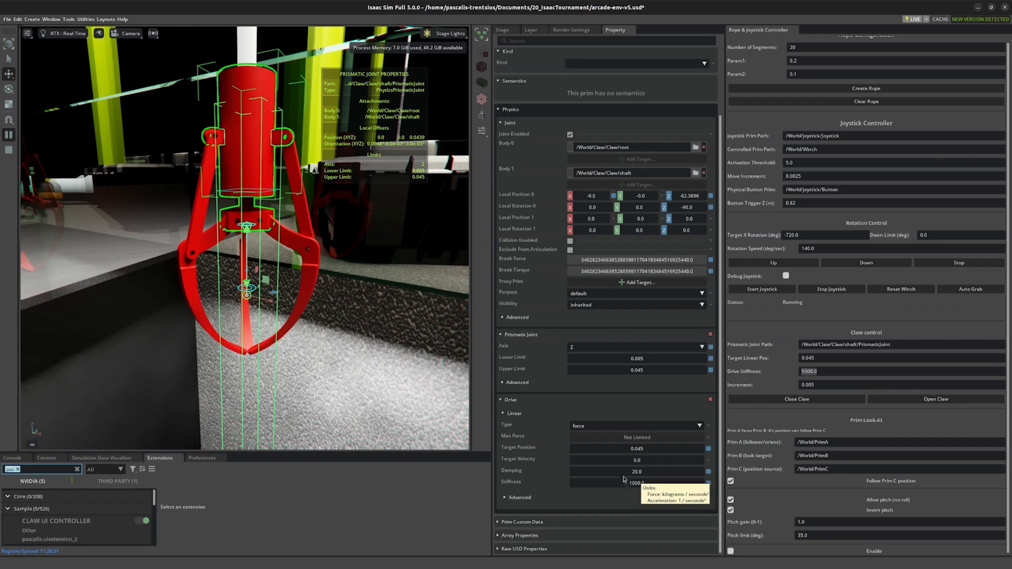
{"action": "mouse_move", "coordinate": [636, 449]}
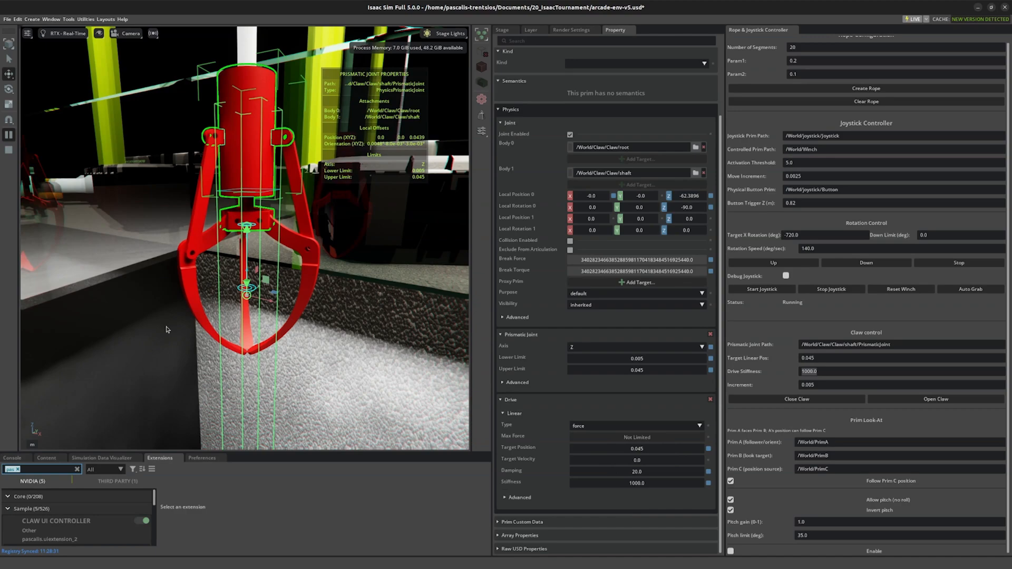
{"action": "mouse_move", "coordinate": [188, 289]}
{"action": "type", "text": "5000"}
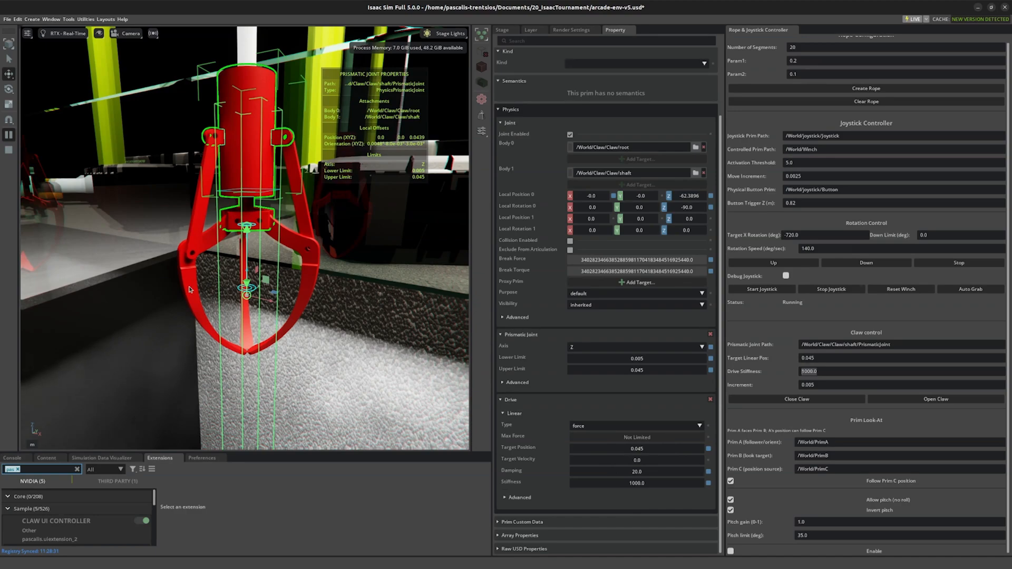
{"action": "mouse_move", "coordinate": [638, 489]}
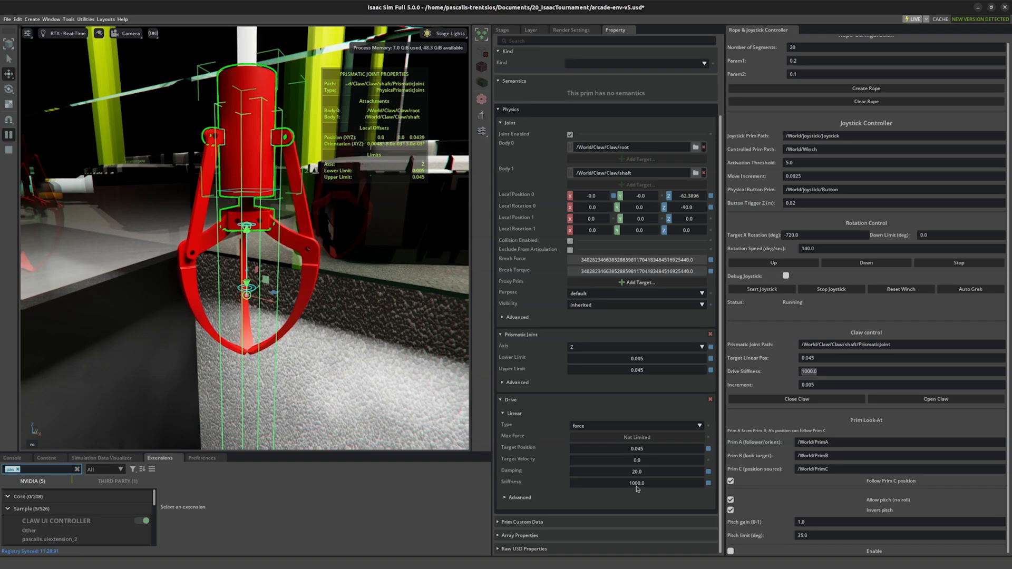
{"action": "left_click", "coordinate": [797, 399]}
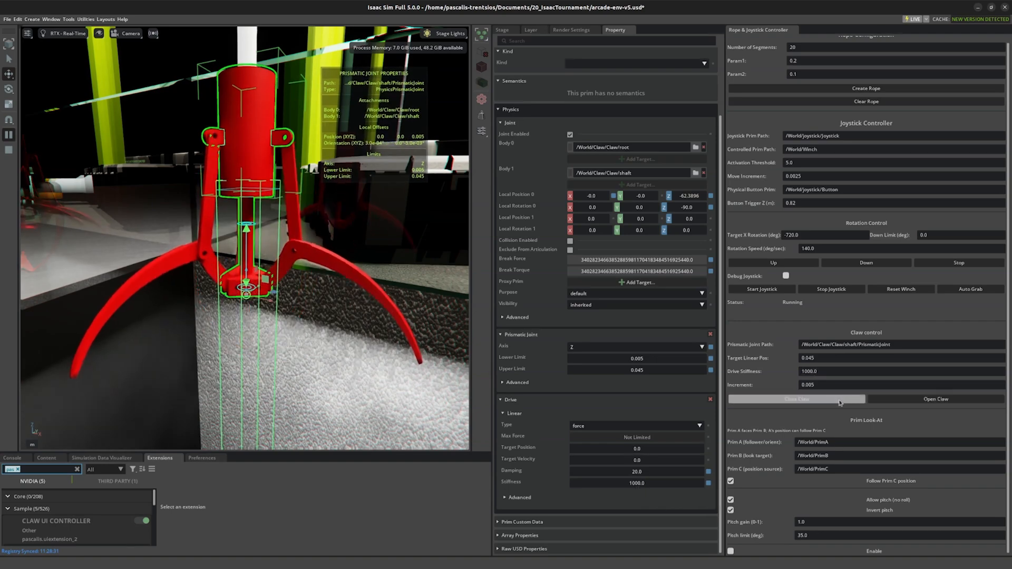
- Close the claw with drive stiffness 50, then open it again to test the softer grip
{"action": "left_click", "coordinate": [797, 398]}
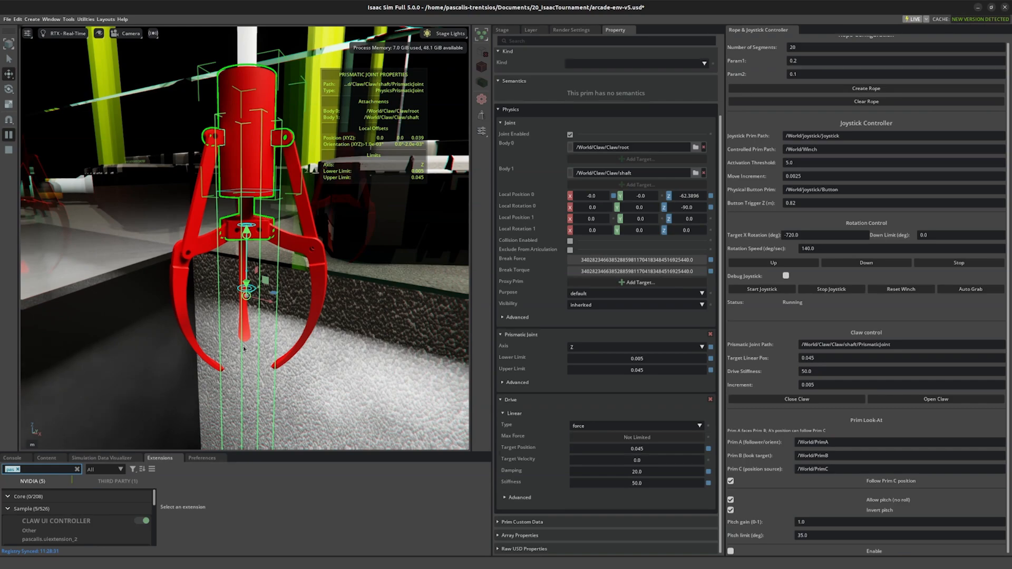
{"action": "mouse_move", "coordinate": [208, 256]}
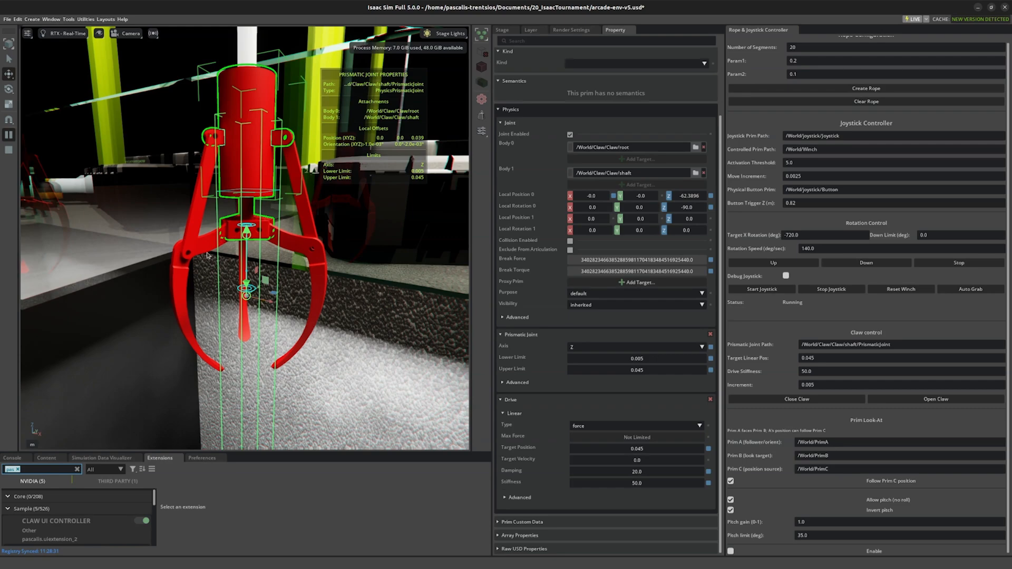
{"action": "mouse_move", "coordinate": [237, 332]}
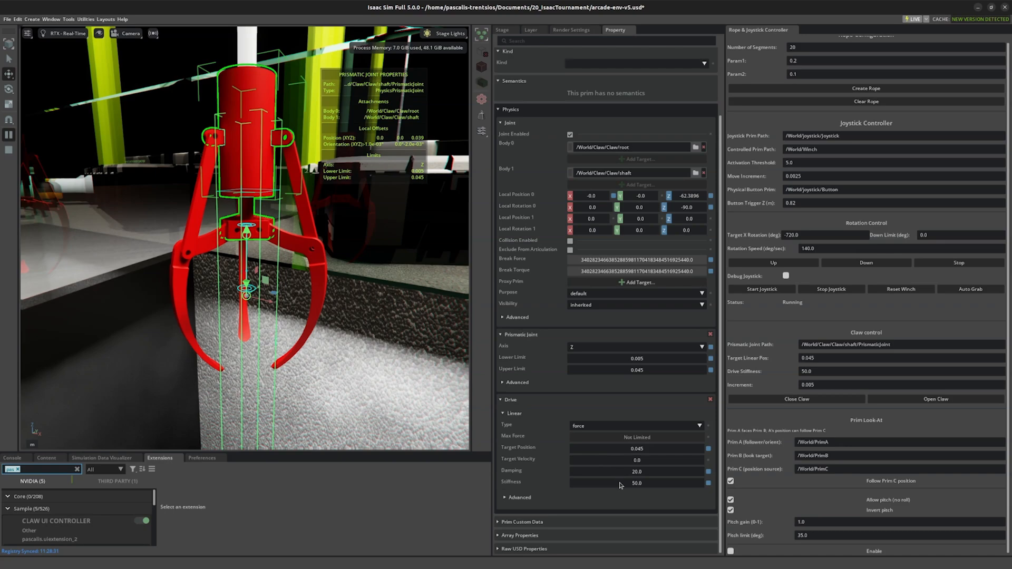
{"action": "mouse_move", "coordinate": [180, 213]}
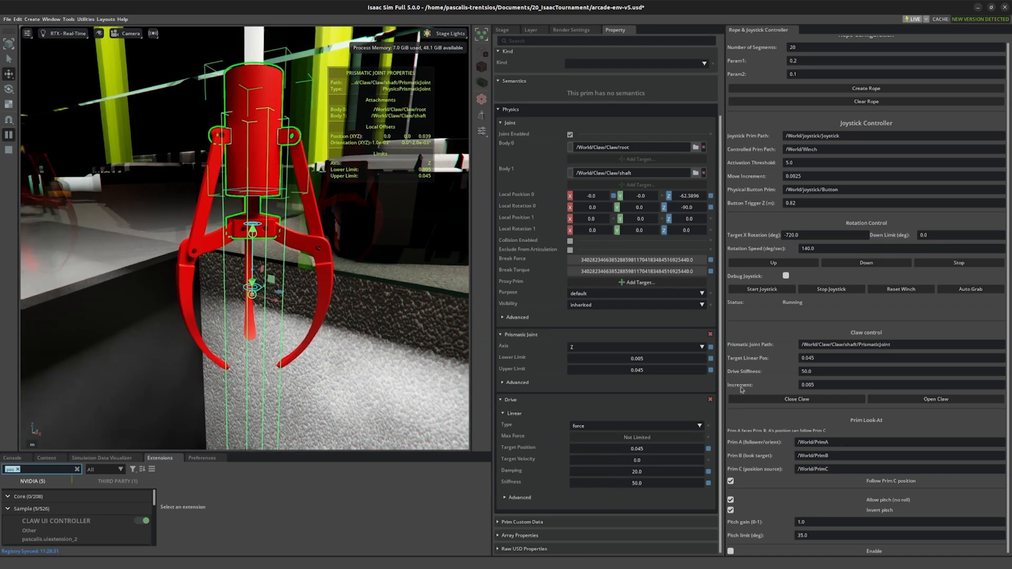
{"action": "left_click", "coordinate": [935, 399]}
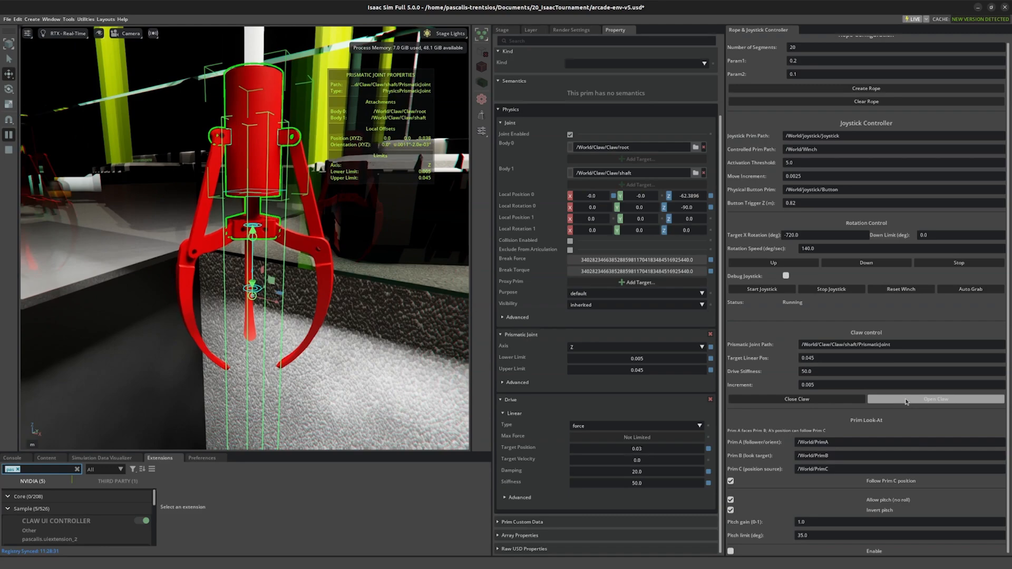
{"action": "left_click", "coordinate": [934, 398]}
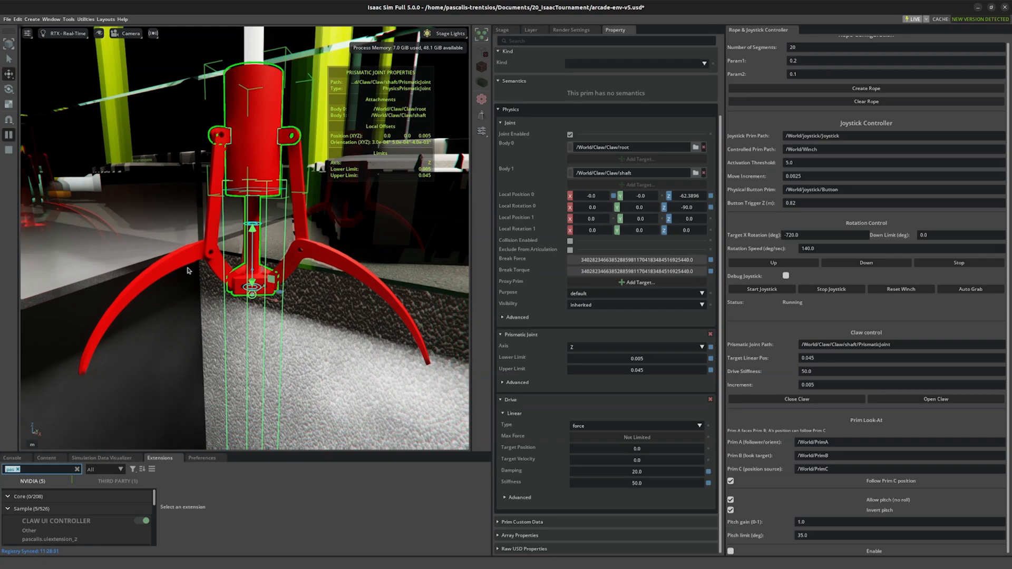
{"action": "mouse_move", "coordinate": [200, 281]}
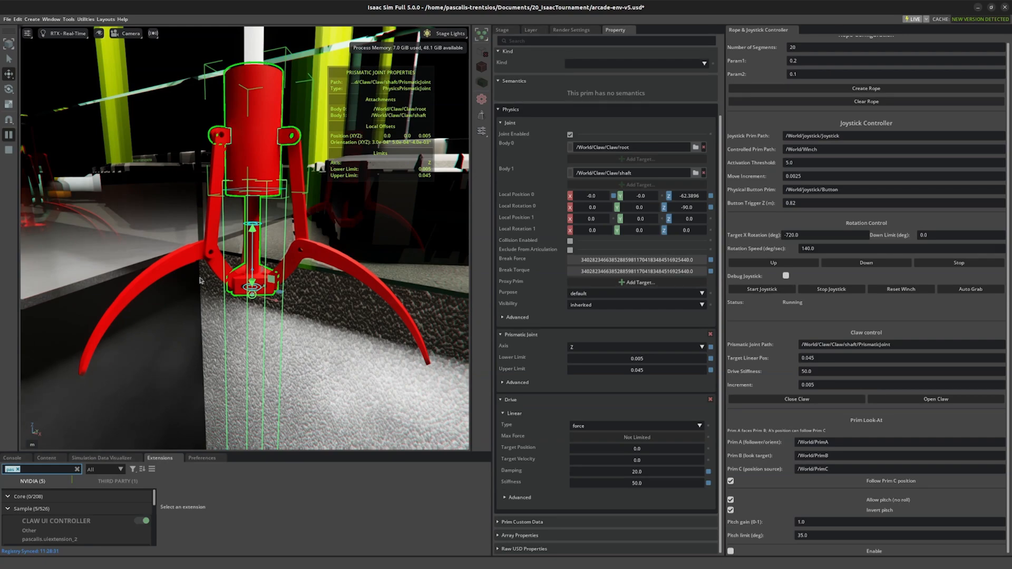
{"action": "mouse_move", "coordinate": [485, 337]}
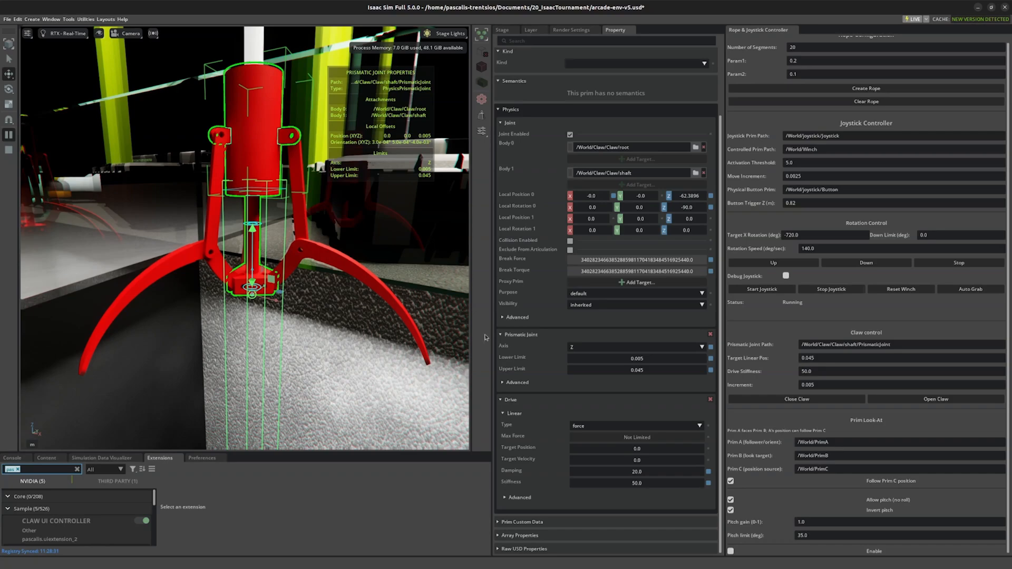
- Restore the claw's drive stiffness to 1000 and close the claw again
{"action": "type", "text": "1000"}
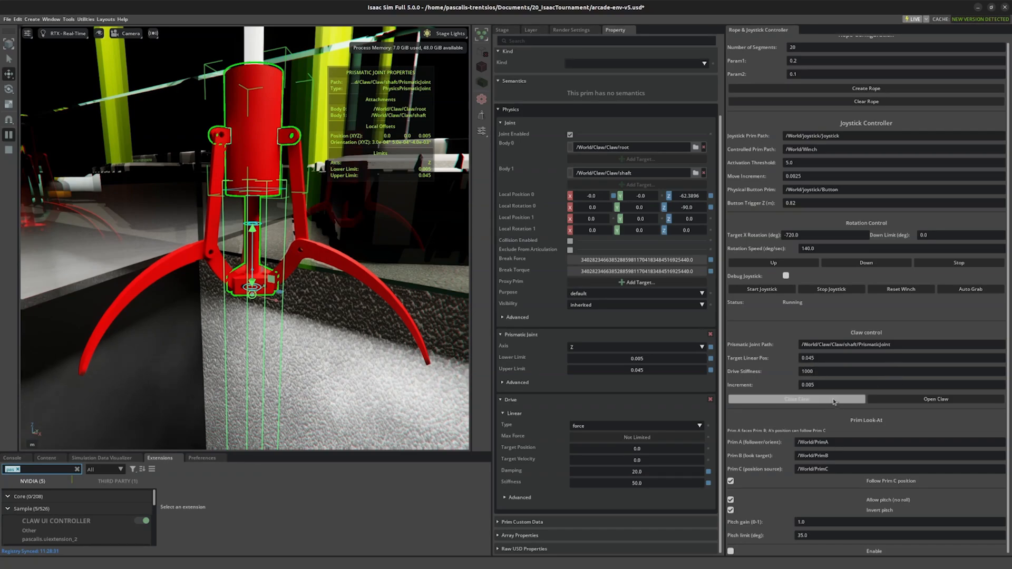
{"action": "left_click", "coordinate": [797, 399]}
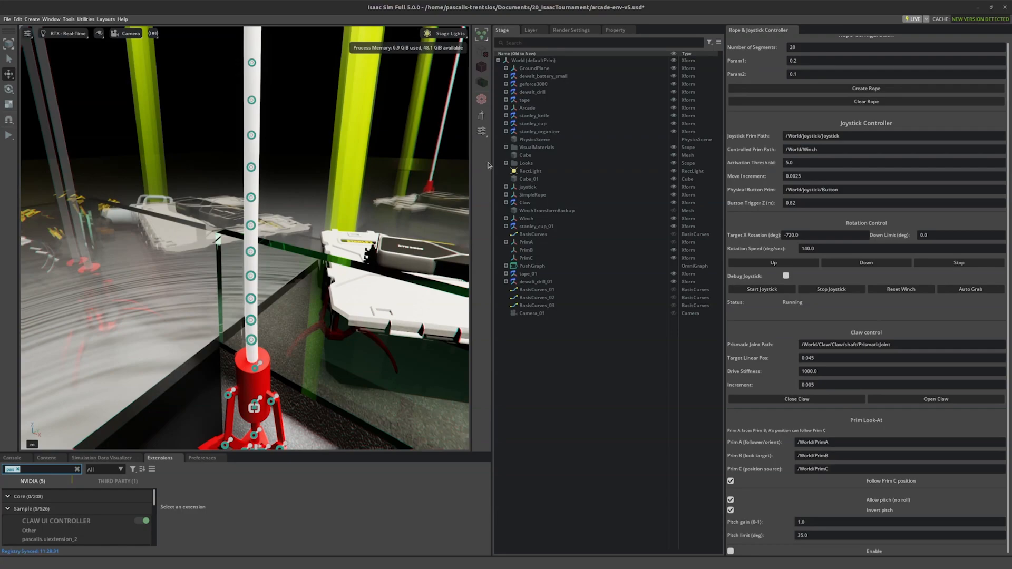
- Expand SimpleRope > Joints and show joint_38's properties, the spherical joint linking capsule_38 and capsule_39
{"action": "left_click", "coordinate": [546, 211]}
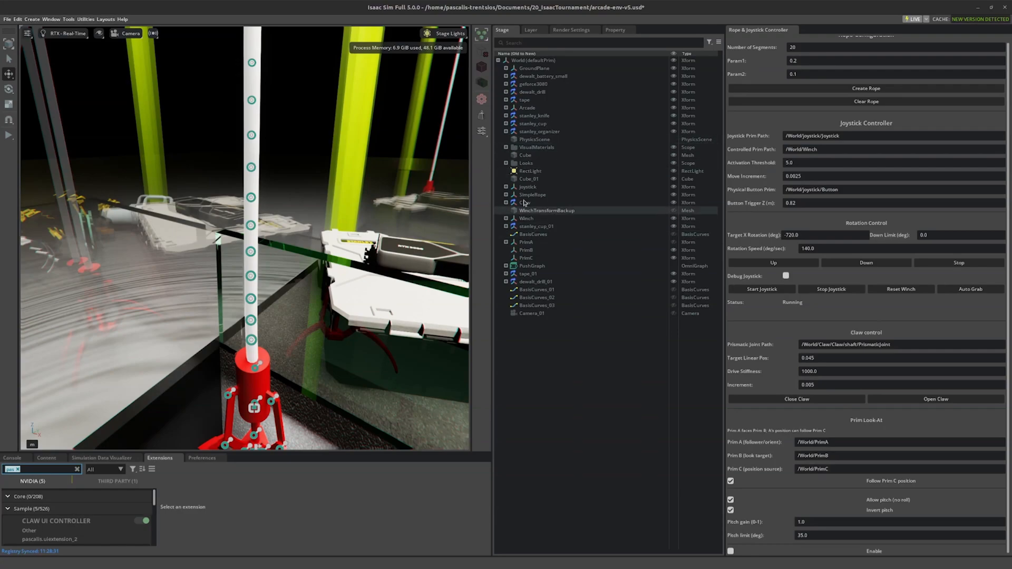
{"action": "left_click", "coordinate": [506, 194]}
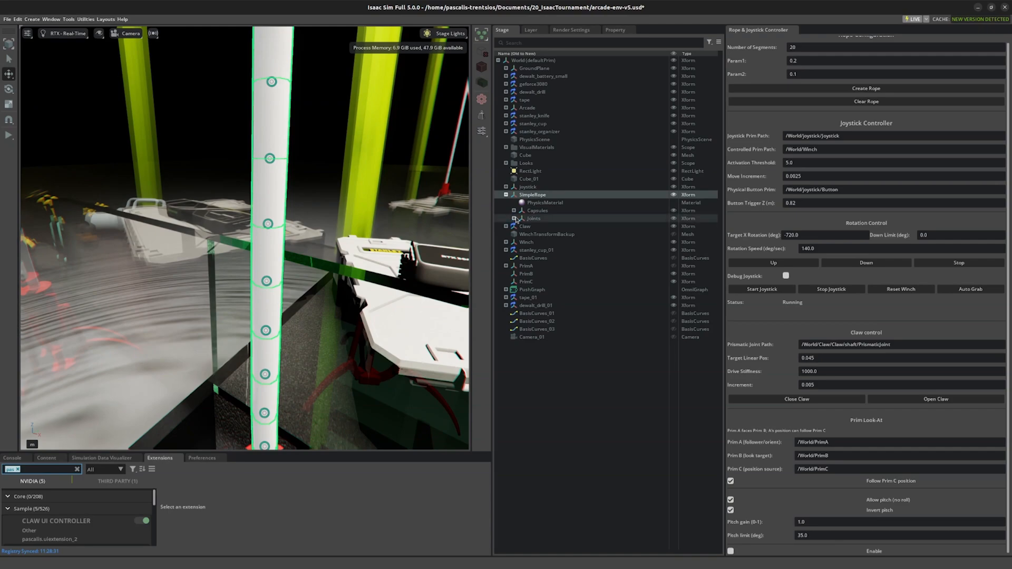
{"action": "left_click", "coordinate": [507, 218]}
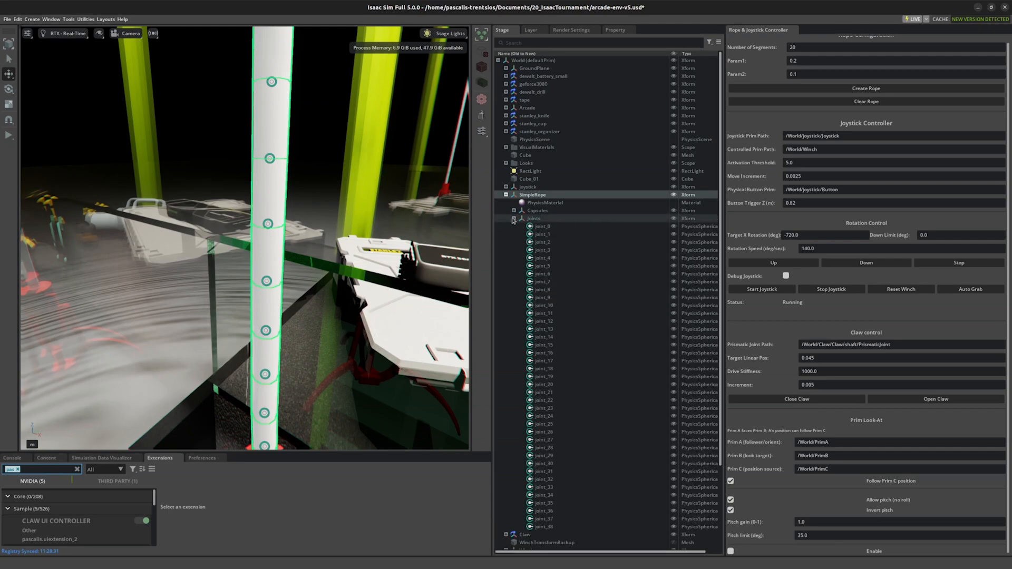
{"action": "left_click", "coordinate": [506, 211]}
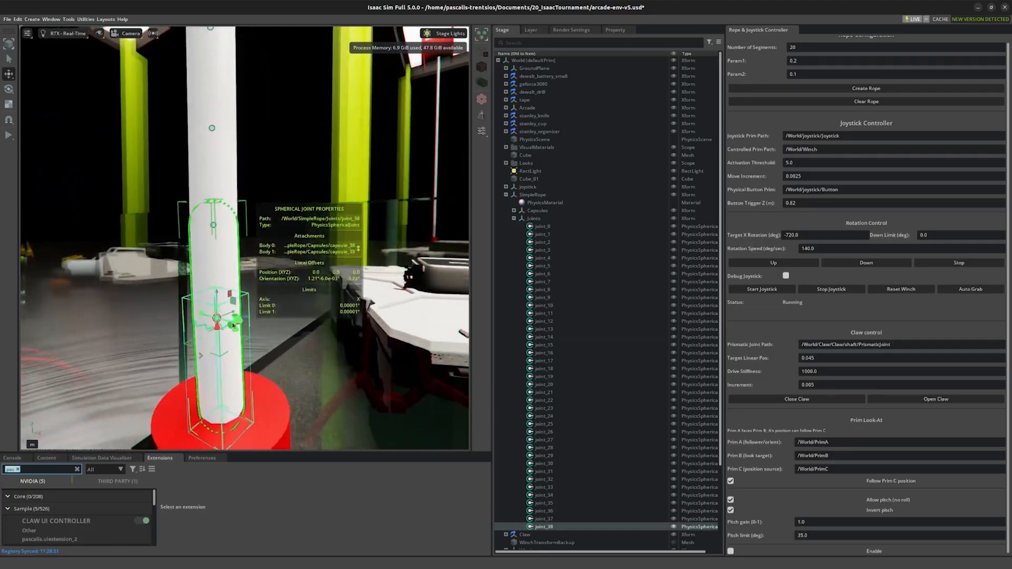
{"action": "left_click", "coordinate": [615, 30]}
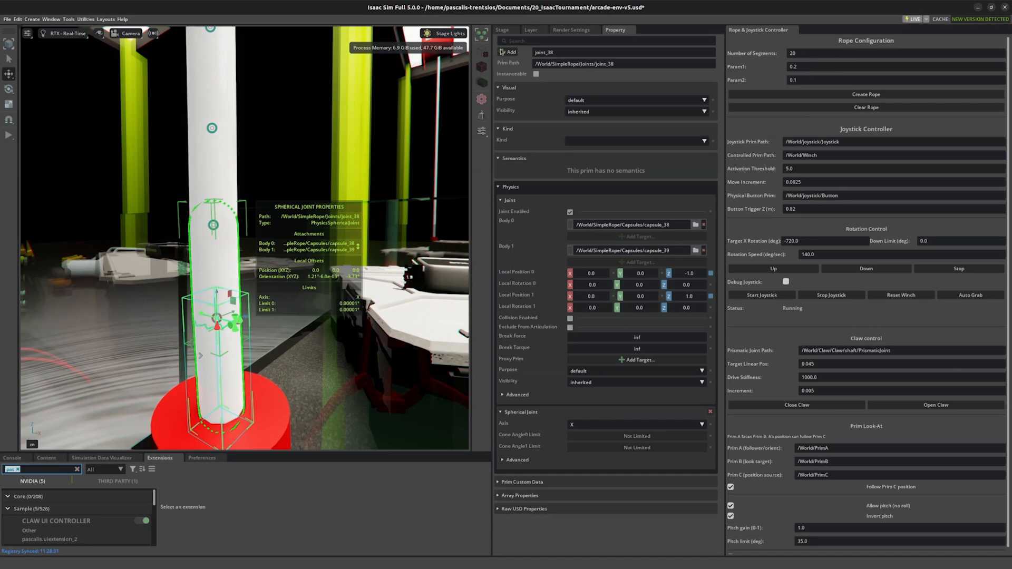
- List the rope's capsule segments in the Stage tree, then start a new stage, prompting to save
{"action": "left_click", "coordinate": [503, 29]}
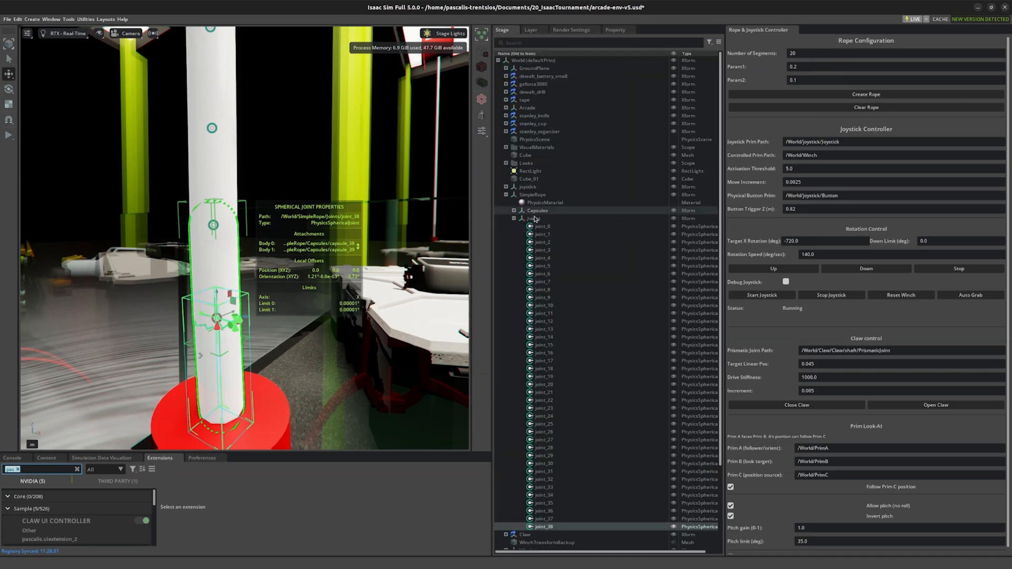
{"action": "left_click", "coordinate": [513, 218]}
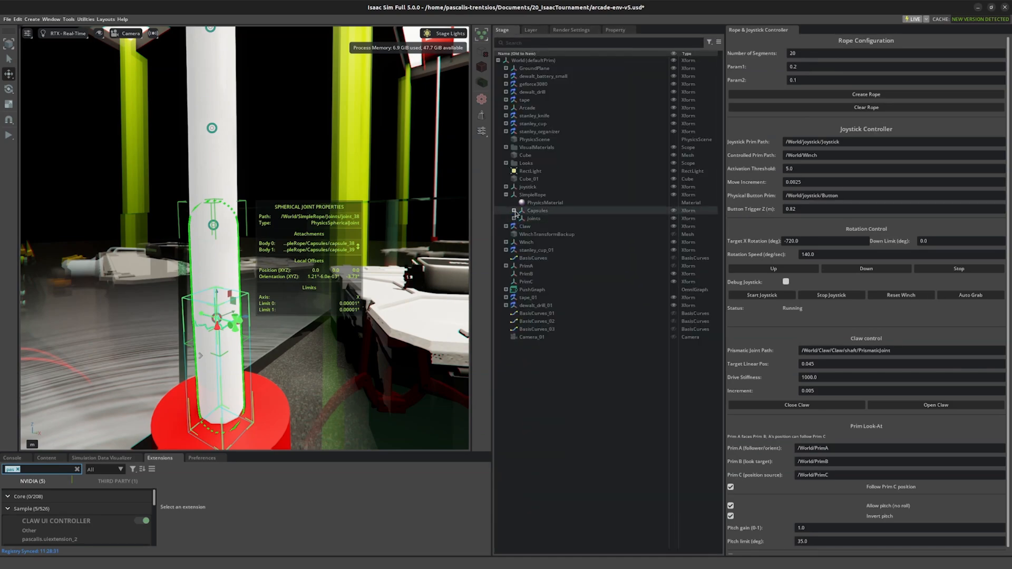
{"action": "left_click", "coordinate": [507, 211]}
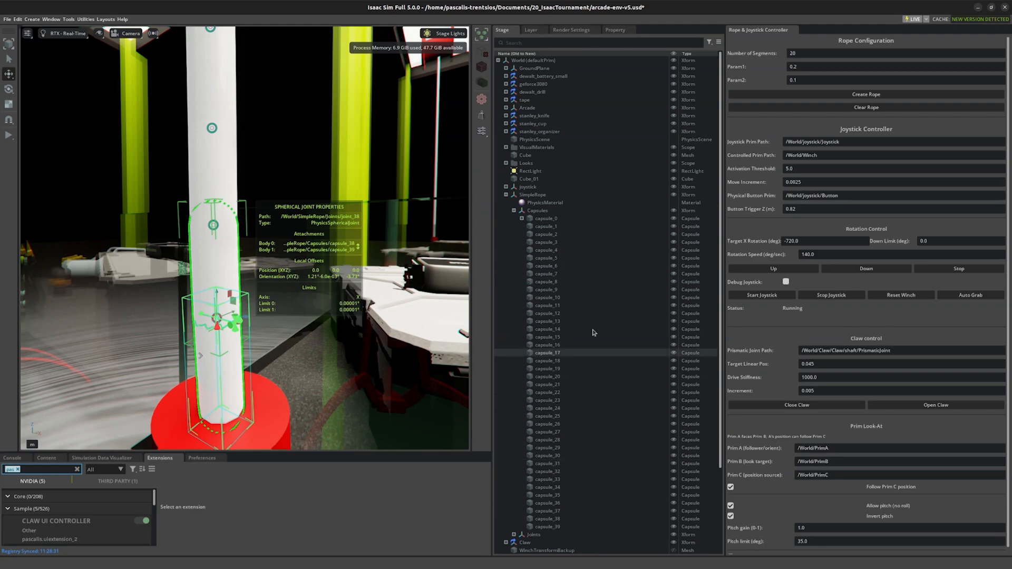
{"action": "left_click", "coordinate": [7, 19]}
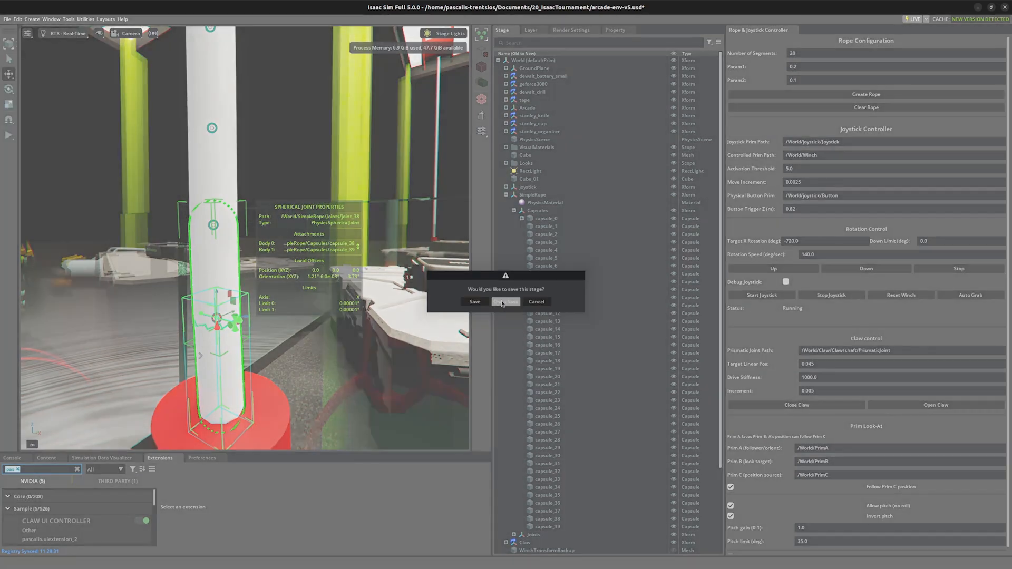
- Discard the arcade scene, generate a 20-capsule SimpleRope on the empty stage and select capsule_0
{"action": "left_click", "coordinate": [507, 301]}
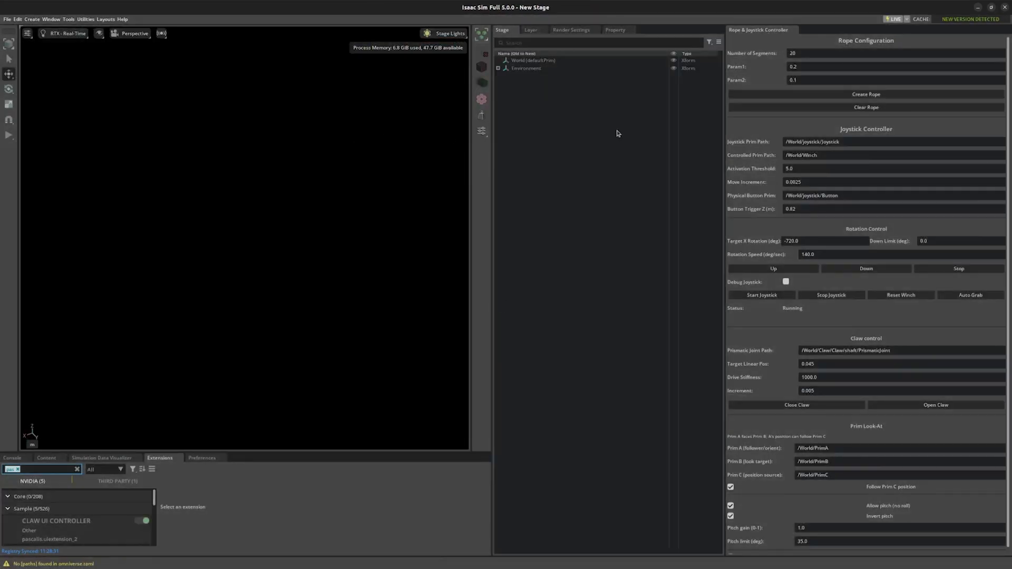
{"action": "left_click", "coordinate": [865, 94]}
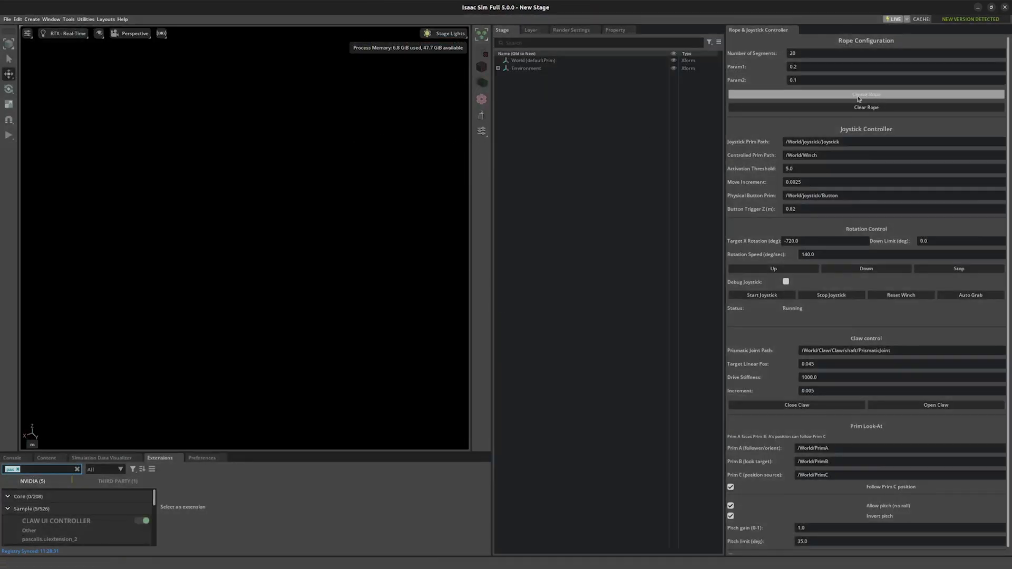
{"action": "left_click", "coordinate": [865, 94]}
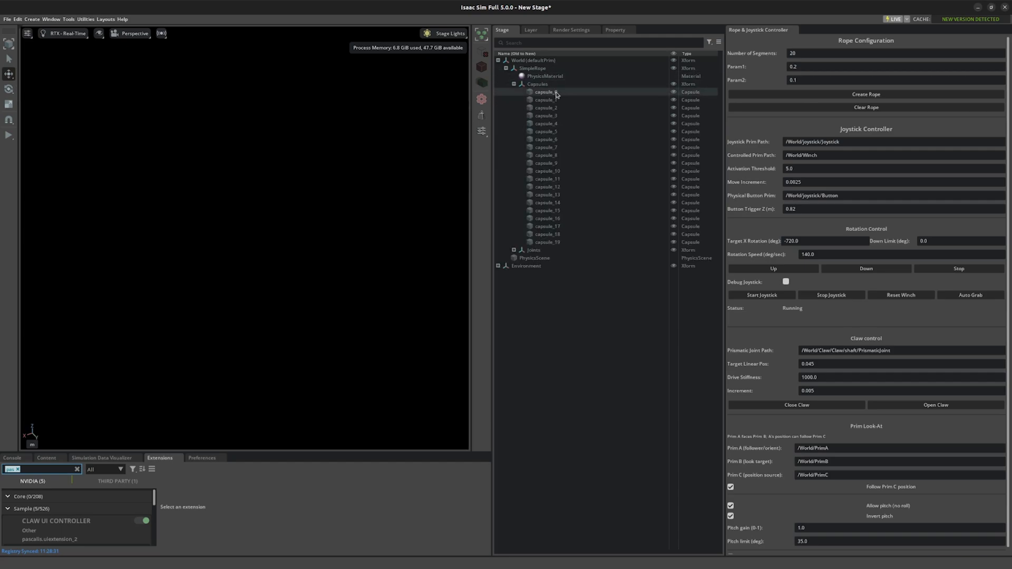
{"action": "left_click", "coordinate": [545, 91]}
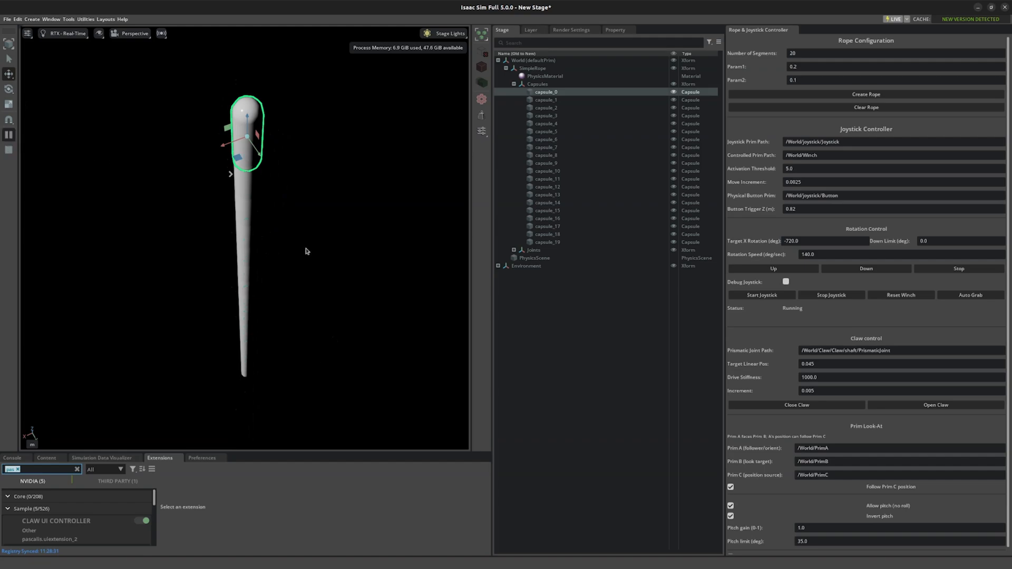
{"action": "mouse_move", "coordinate": [234, 152]}
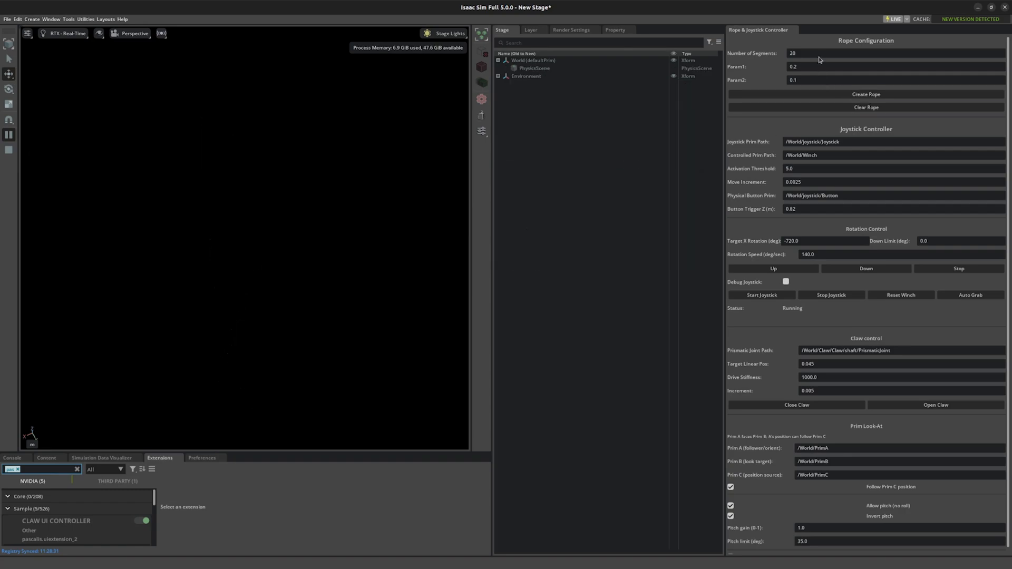
- Create a new rope with Number of Segments set to 50
{"action": "type", "text": "50"}
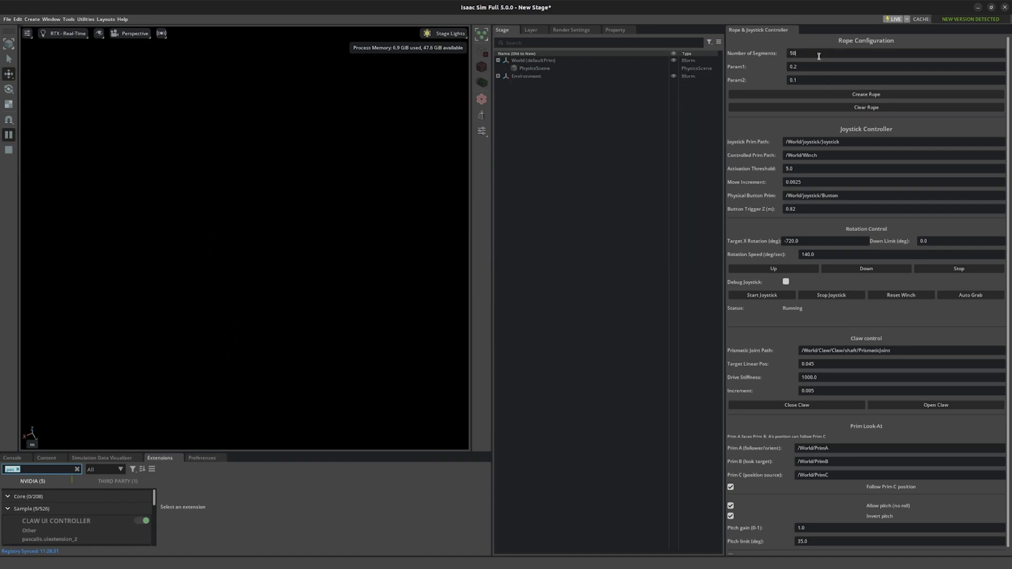
{"action": "left_click", "coordinate": [865, 94]}
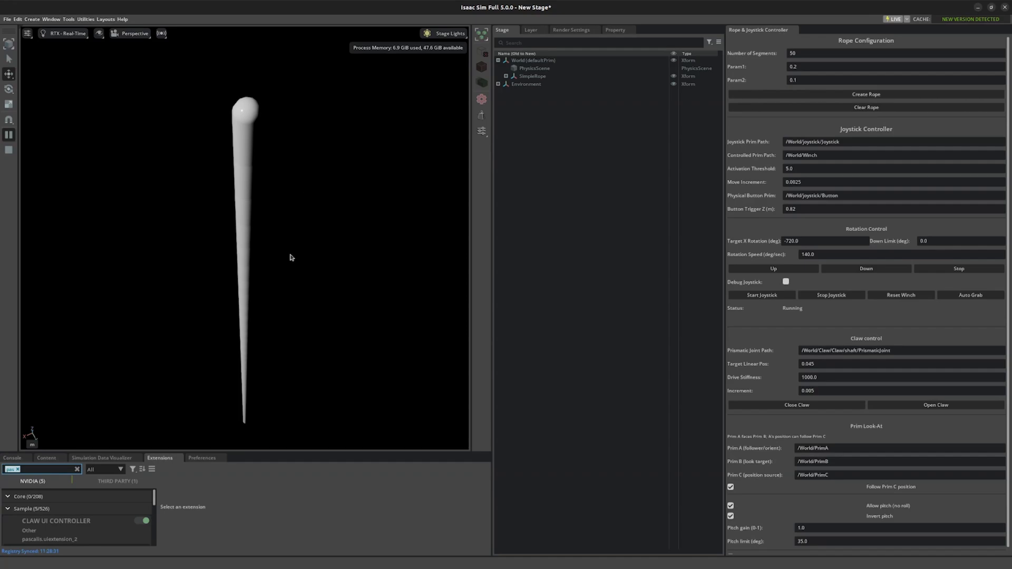
{"action": "mouse_move", "coordinate": [315, 120]}
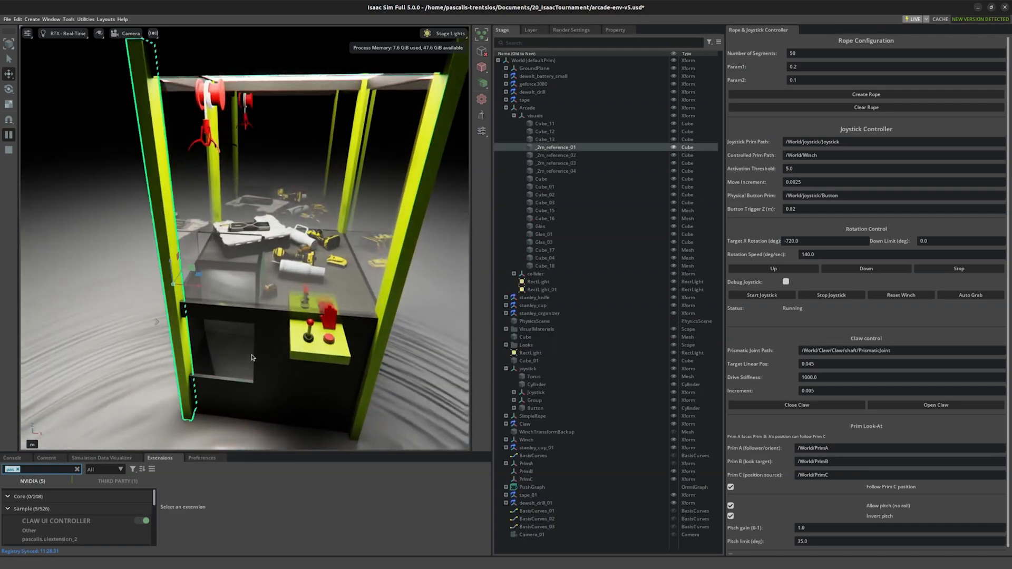
- Load arcade-env-v5.usd and orbit around the claw-machine cabinet with the rope inside
{"action": "left_click", "coordinate": [544, 257]}
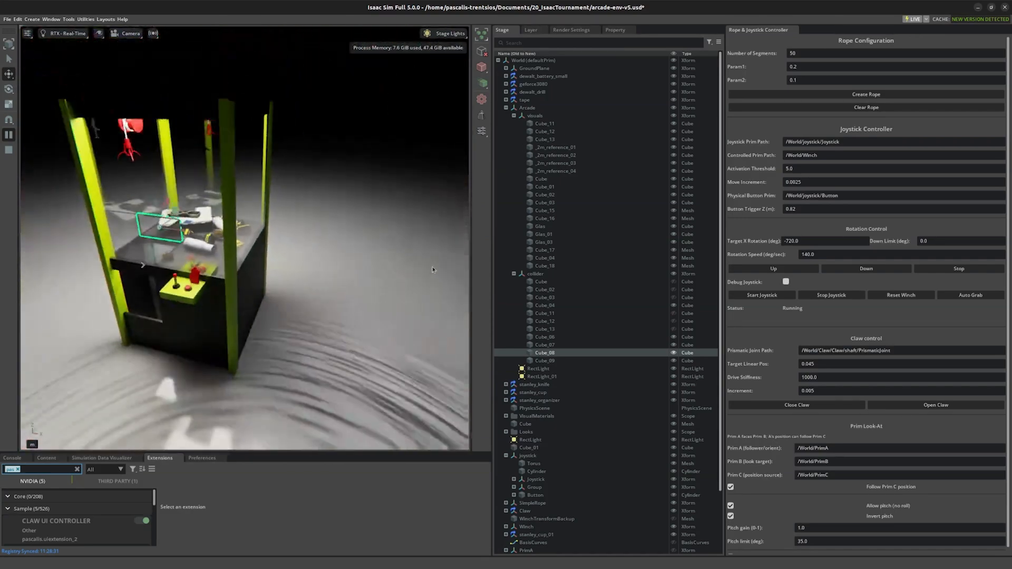
{"action": "left_click_drag", "start_coordinate": [432, 270], "coordinate": [229, 294]}
{"action": "type", "text": "motion"}
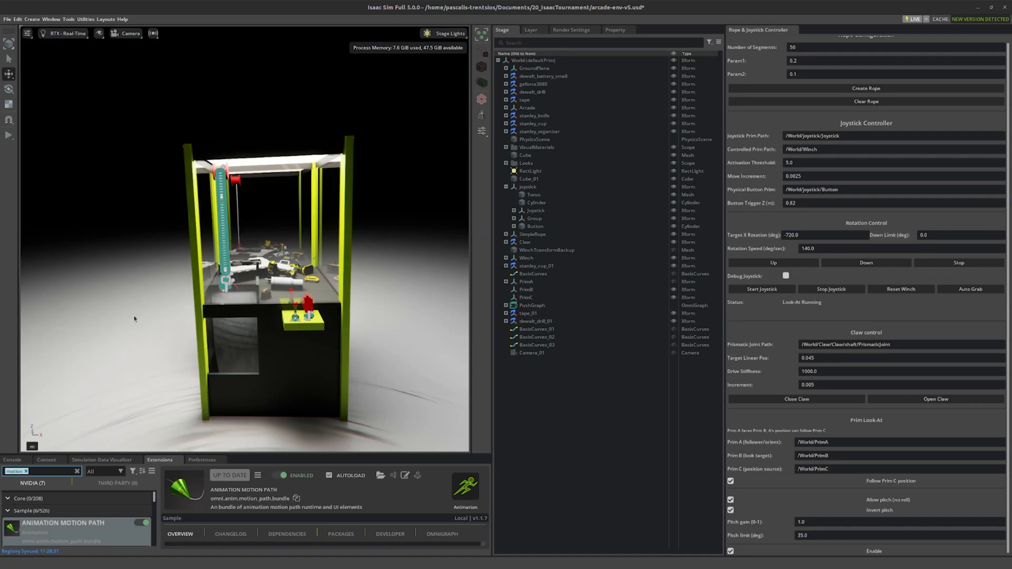
{"action": "mouse_move", "coordinate": [148, 269]}
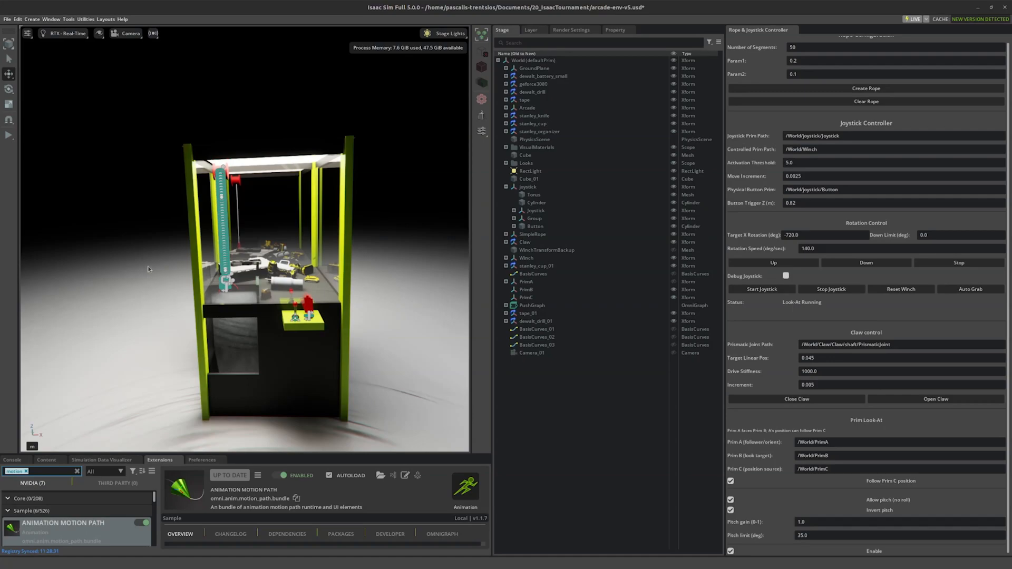
{"action": "mouse_move", "coordinate": [148, 239]}
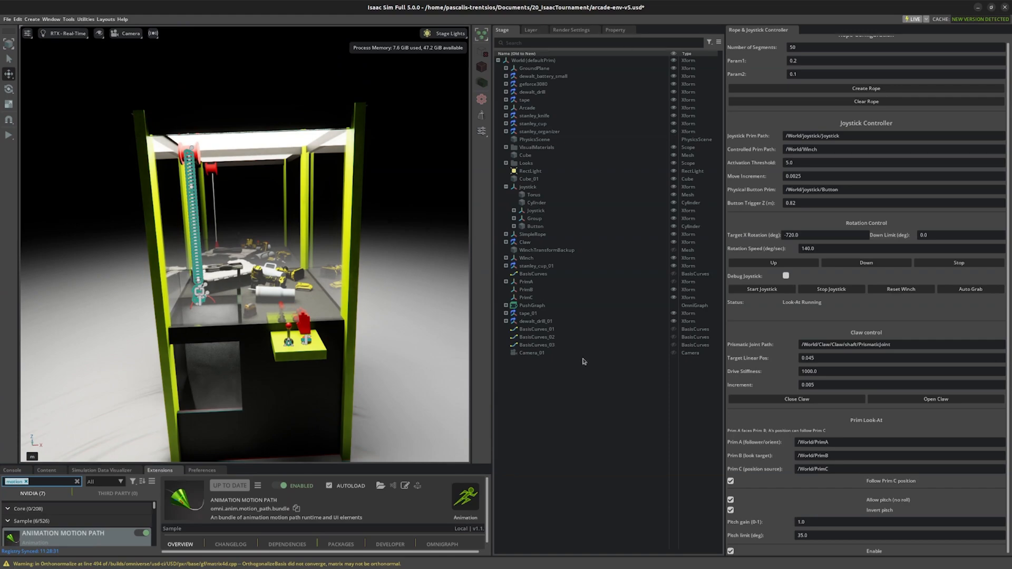
- Select PushGraph's BasicCurves and pull back to view the camera's looping motion path
{"action": "left_click", "coordinate": [506, 306]}
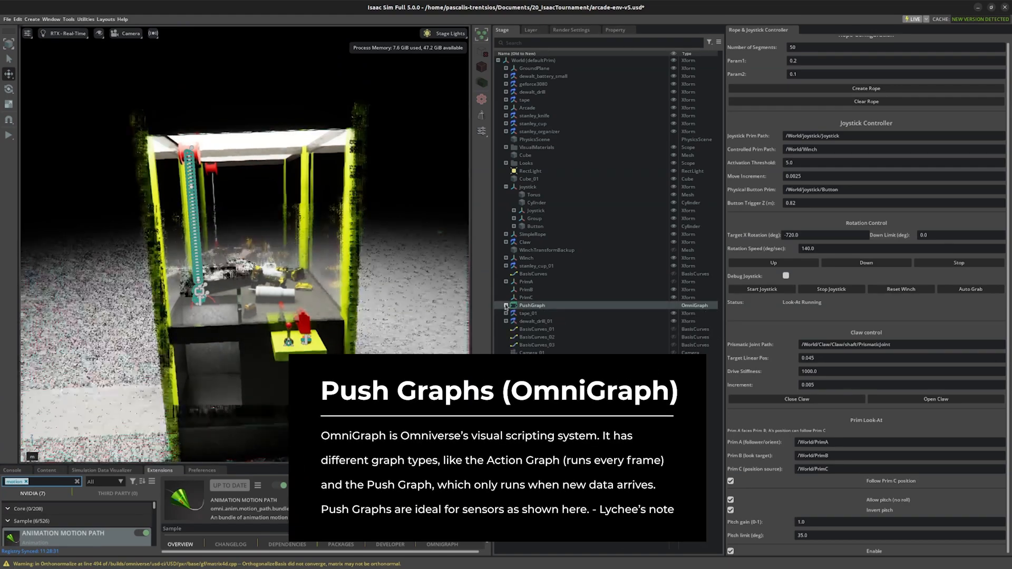
{"action": "left_click", "coordinate": [534, 274]}
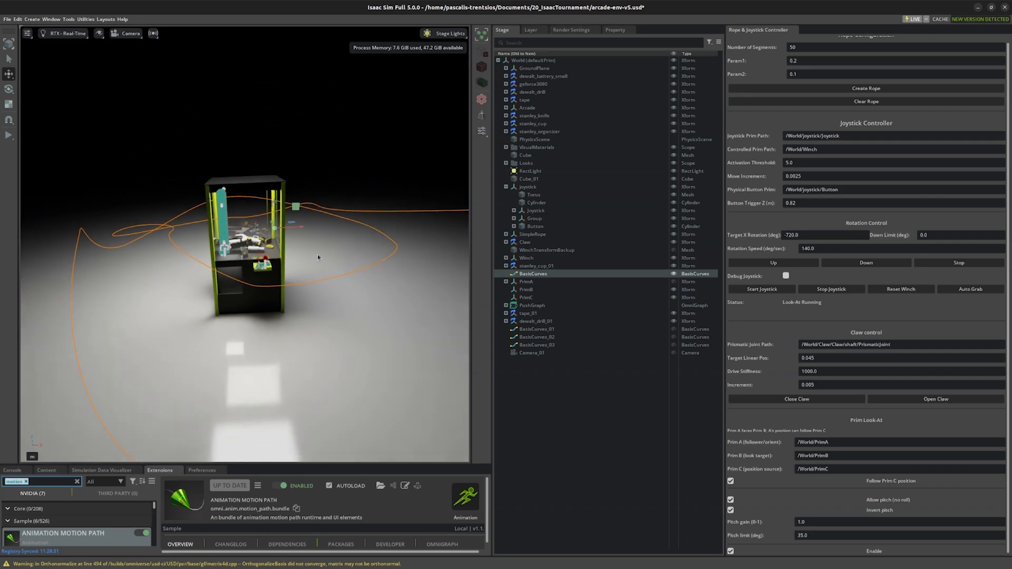
{"action": "left_click_drag", "start_coordinate": [317, 258], "coordinate": [471, 260]}
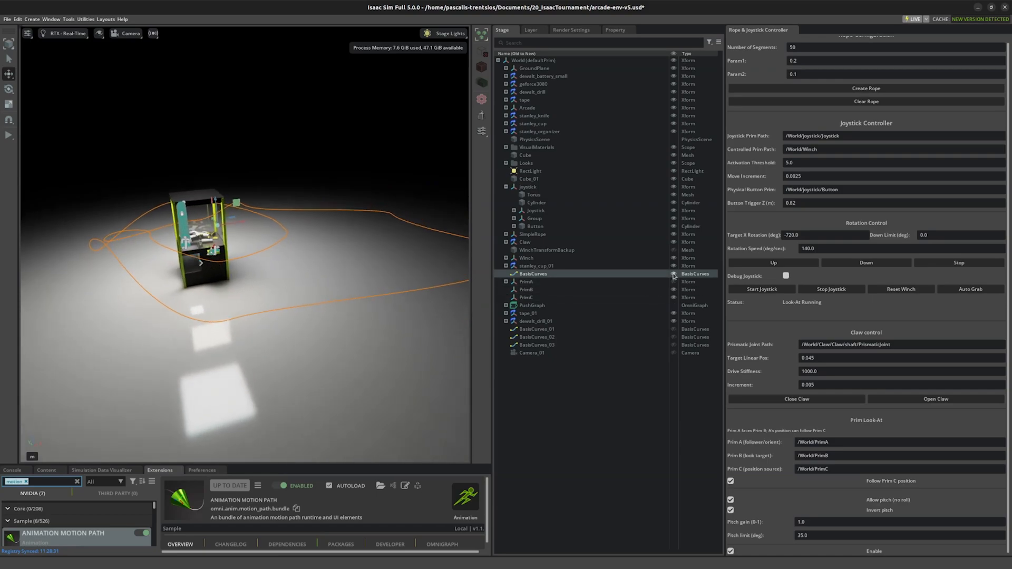
- Toggle the curves' visibility eye icons to hide the camera path again
{"action": "left_click", "coordinate": [535, 329]}
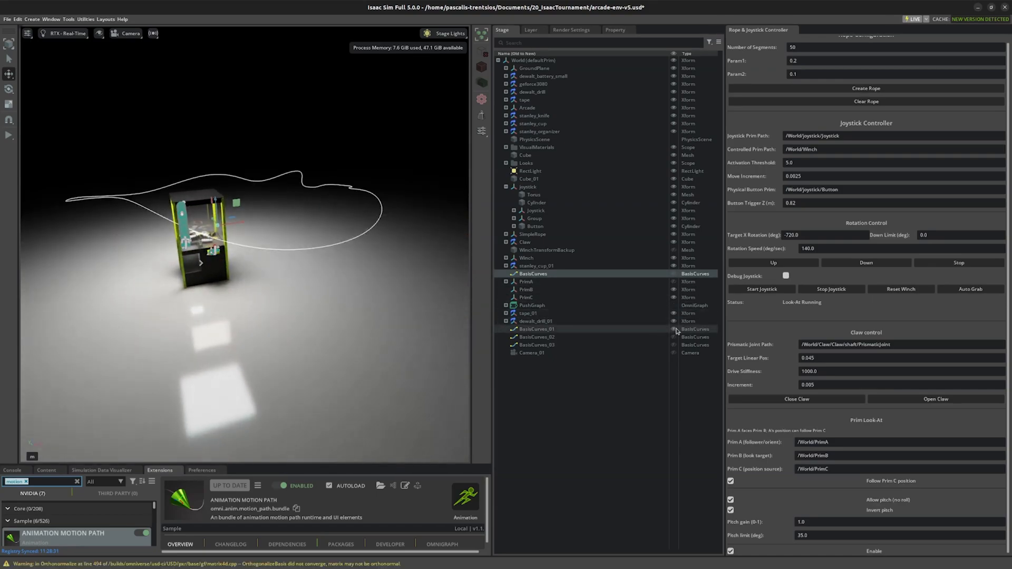
{"action": "left_click", "coordinate": [537, 345]}
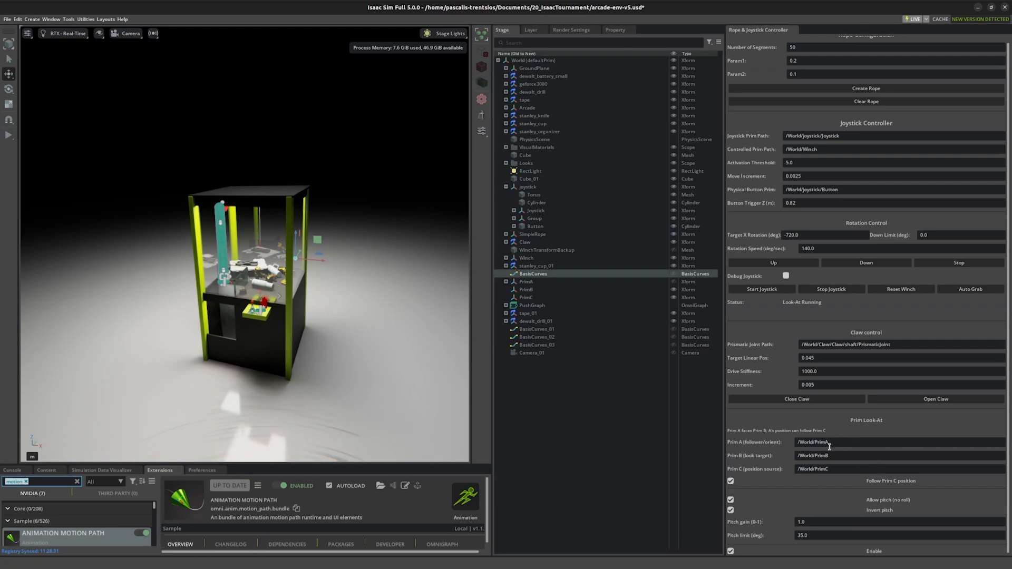
{"action": "mouse_move", "coordinate": [202, 317]}
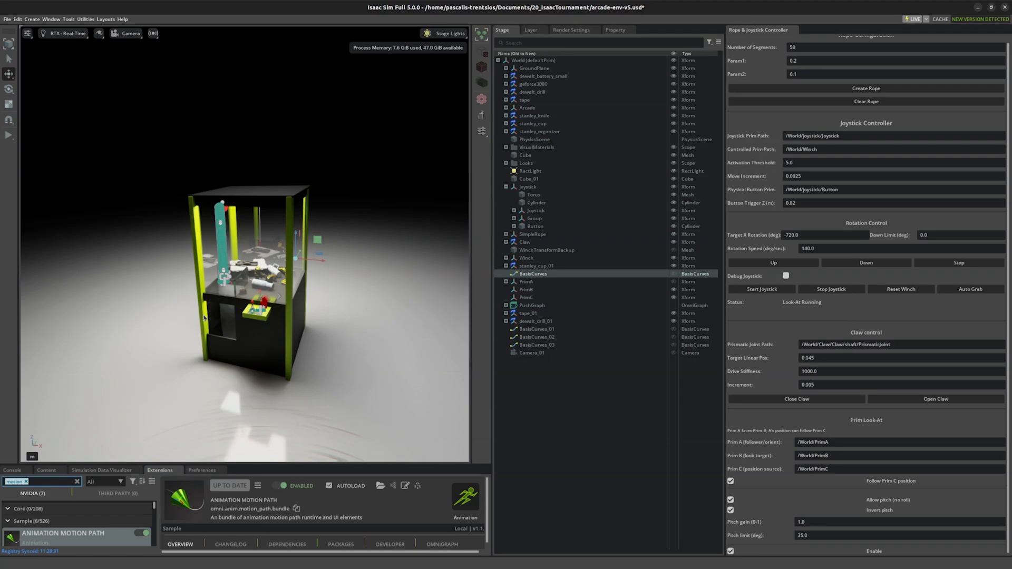
{"action": "mouse_move", "coordinate": [679, 530]}
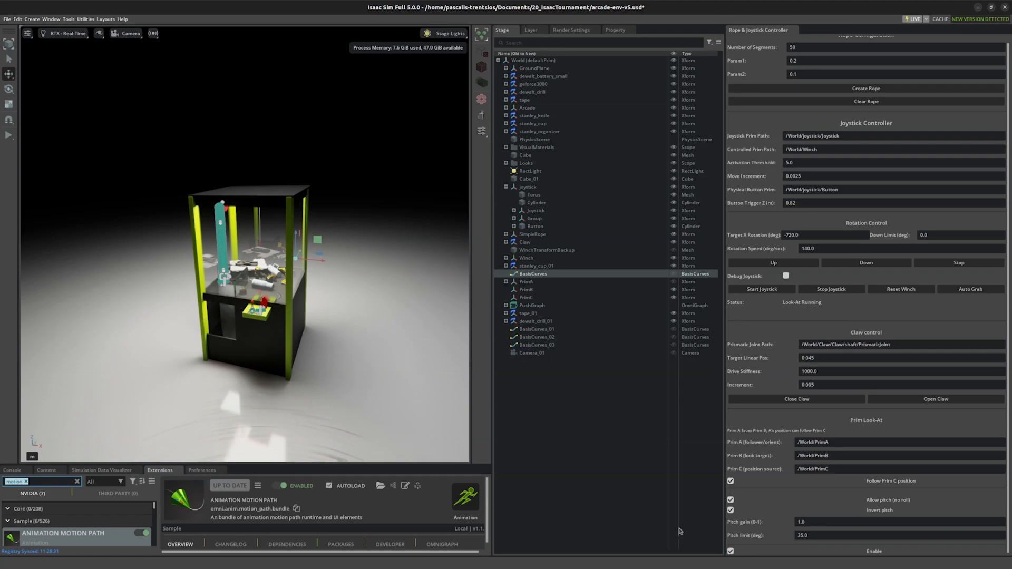